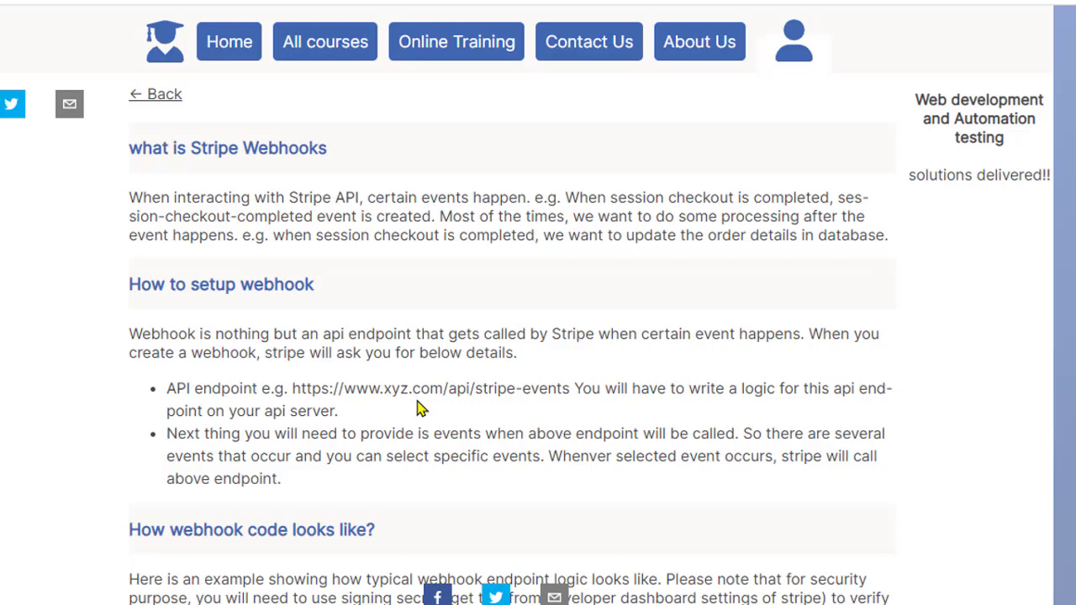
pyautogui.moveTo(390, 164)
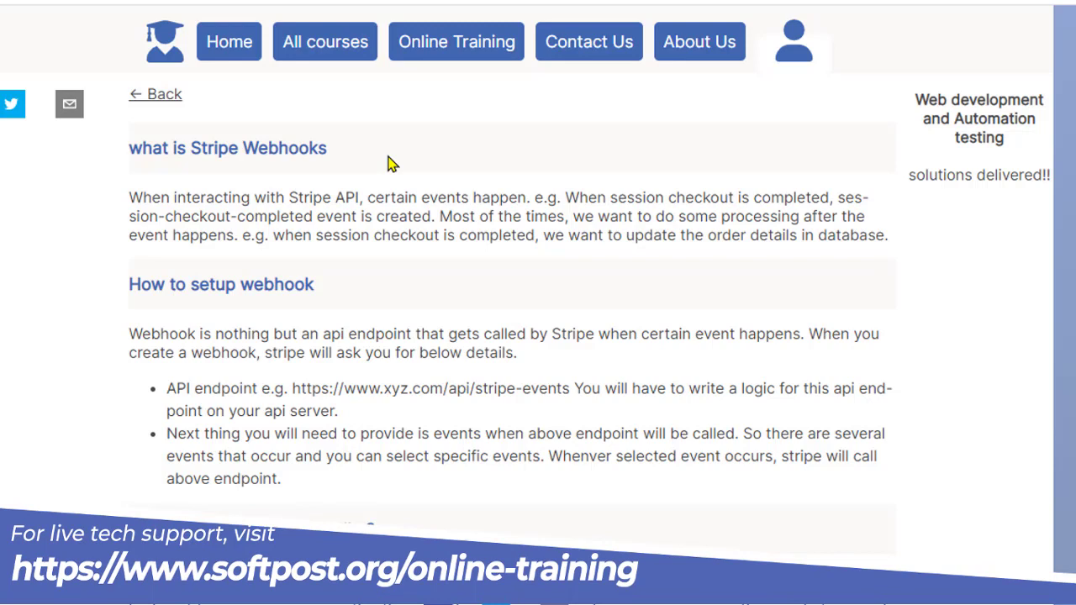
# Highlight the session-checkout-completed event on the Webhooks page and start adding a new endpoint.
pyautogui.scroll(-3)
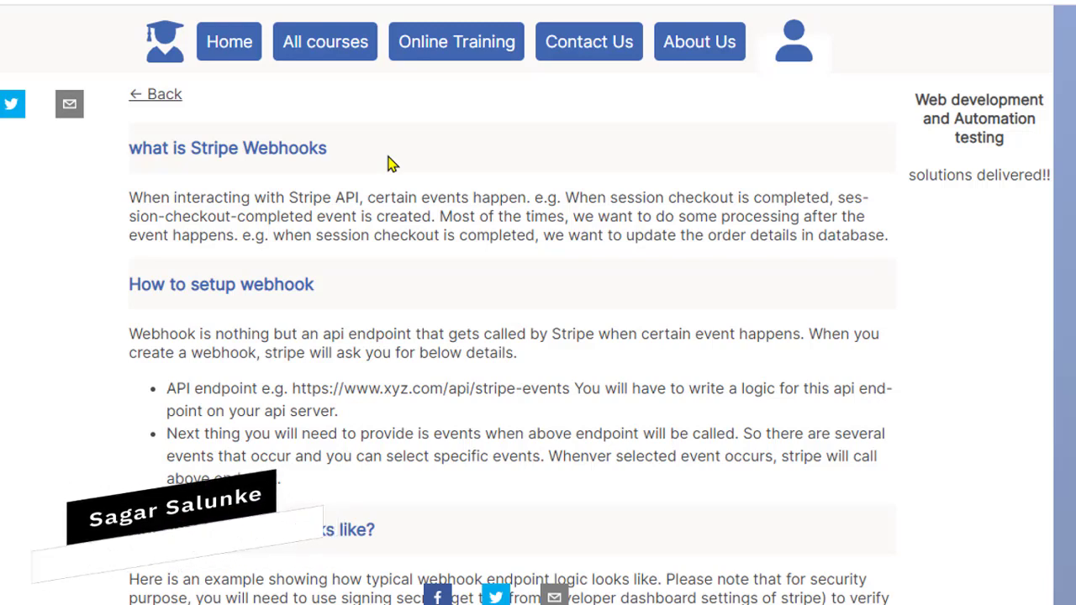
pyautogui.moveTo(450, 329)
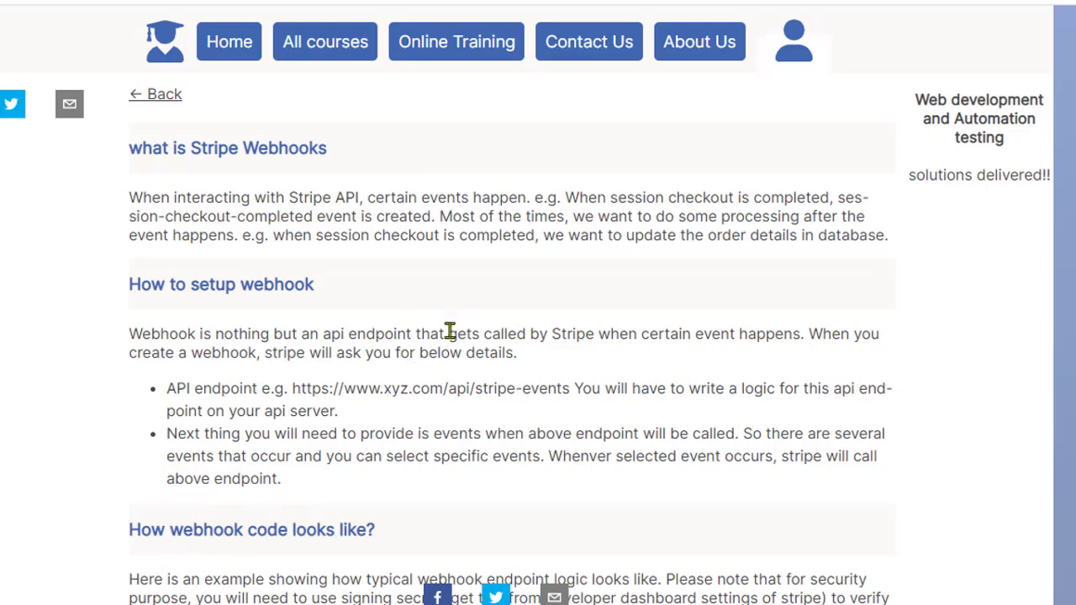
pyautogui.moveTo(866, 220)
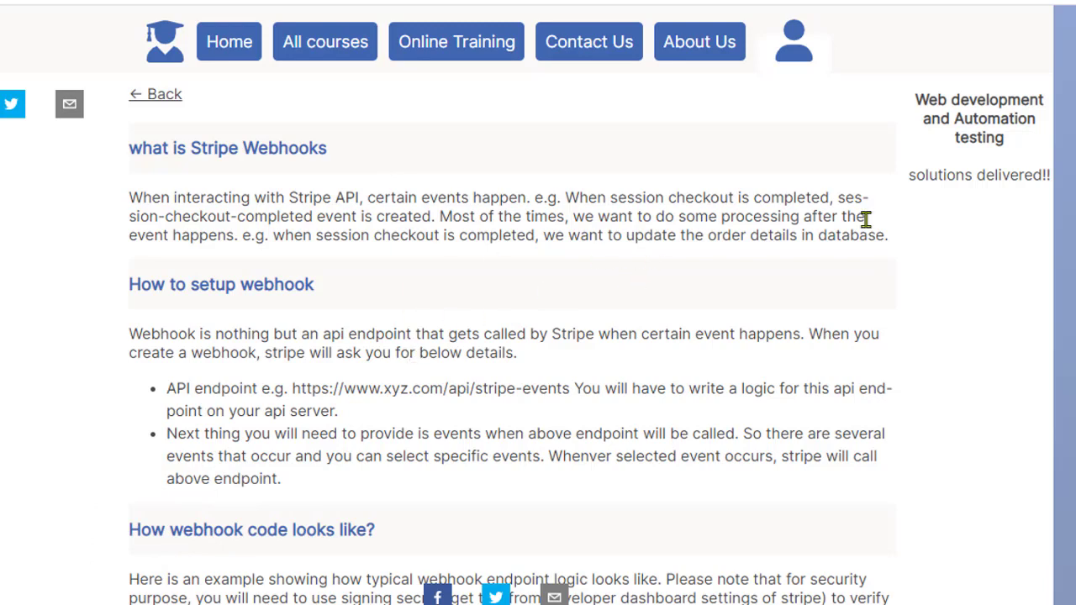
pyautogui.moveTo(833, 197); pyautogui.dragTo(312, 215)
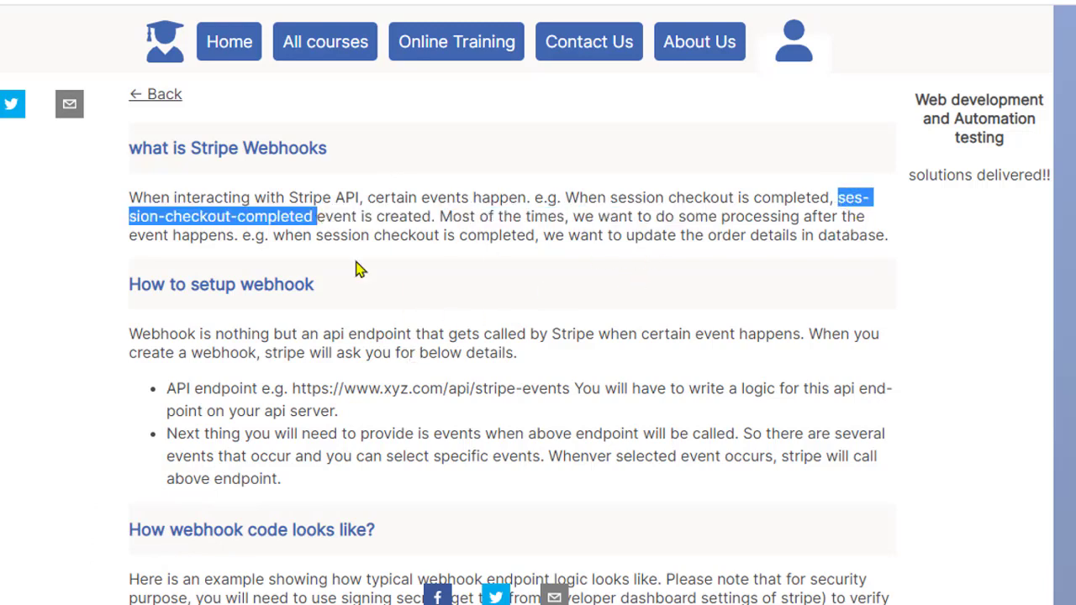
pyautogui.moveTo(428, 306)
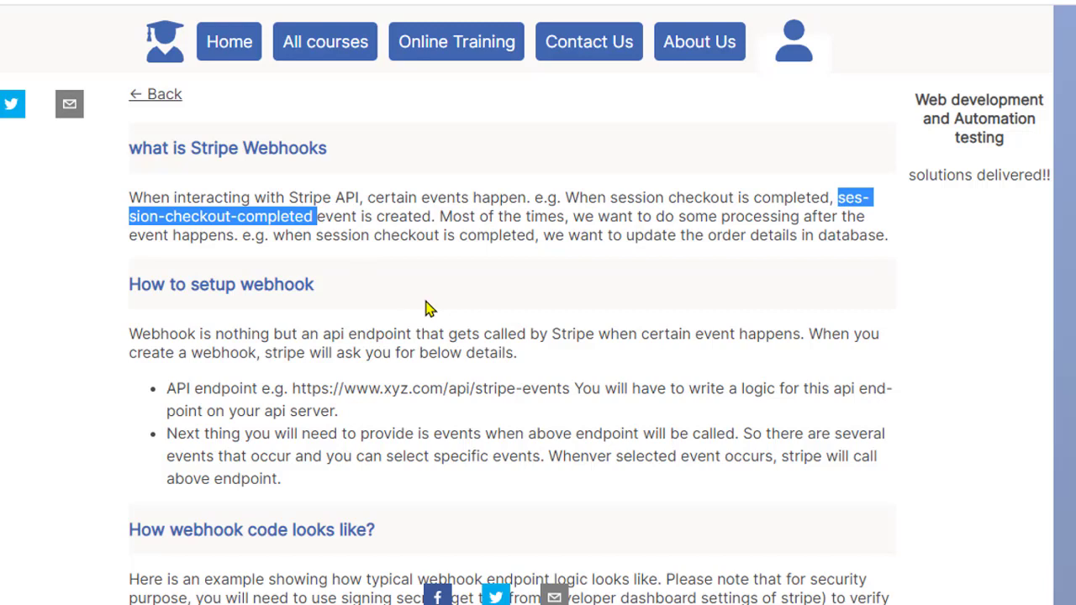
pyautogui.moveTo(299, 426)
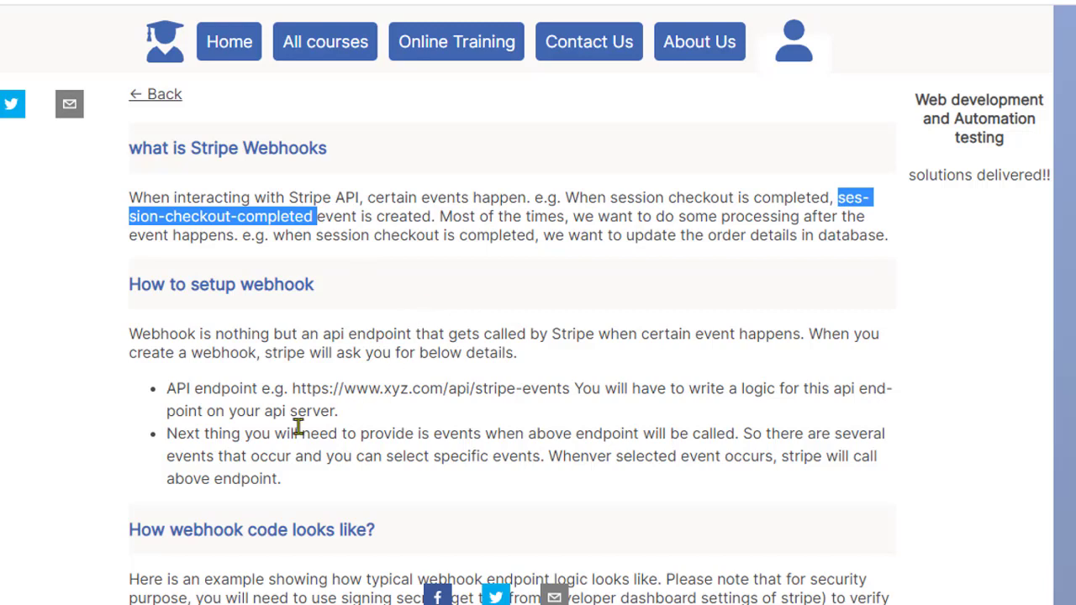
pyautogui.moveTo(340, 306)
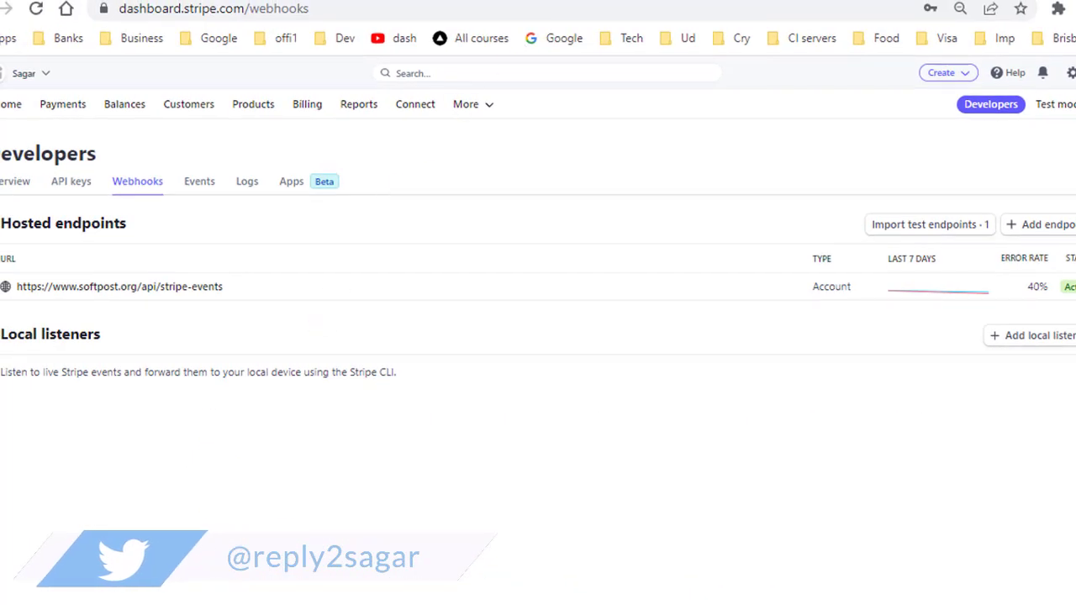
pyautogui.moveTo(995, 110)
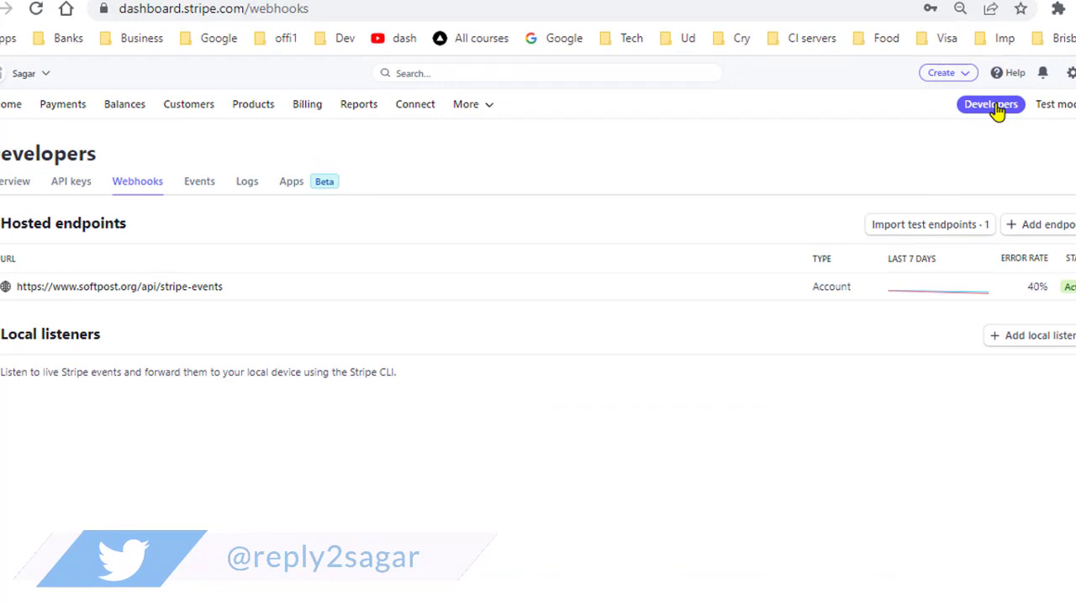
pyautogui.moveTo(138, 181)
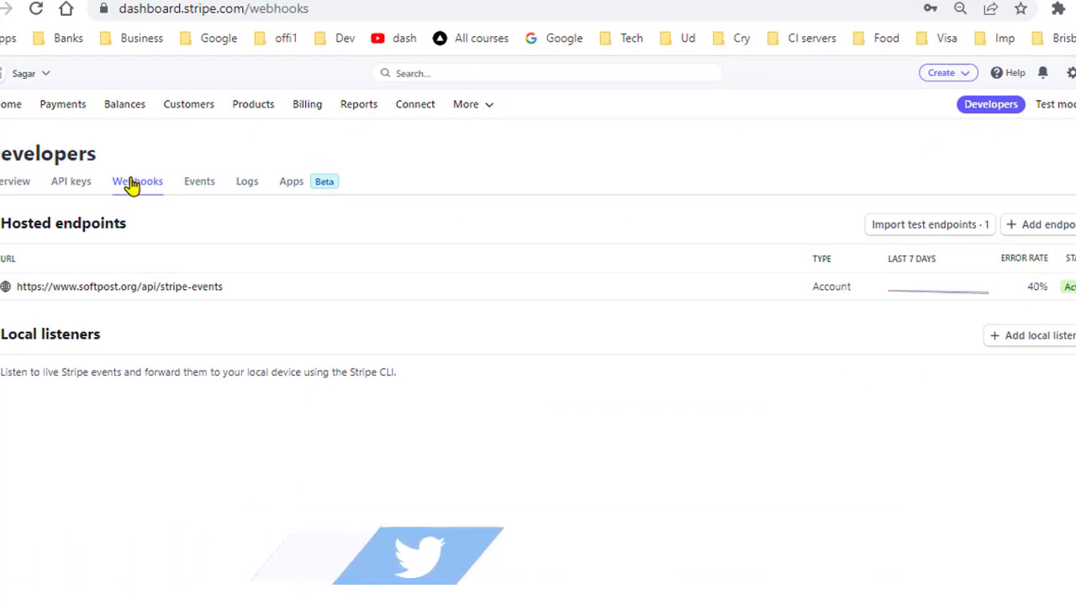
pyautogui.moveTo(145, 210)
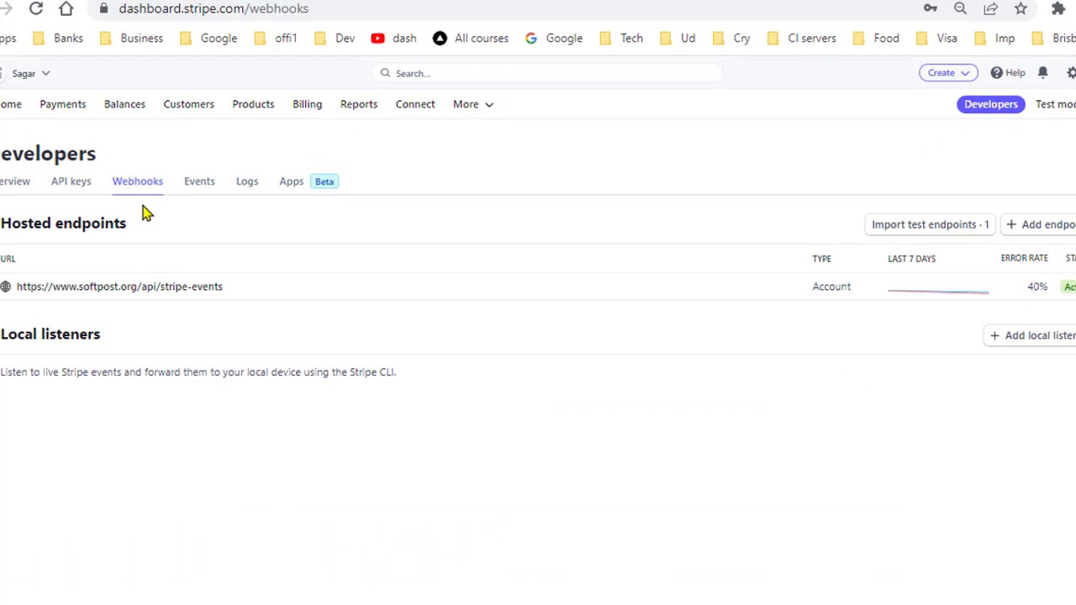
pyautogui.moveTo(1056, 232)
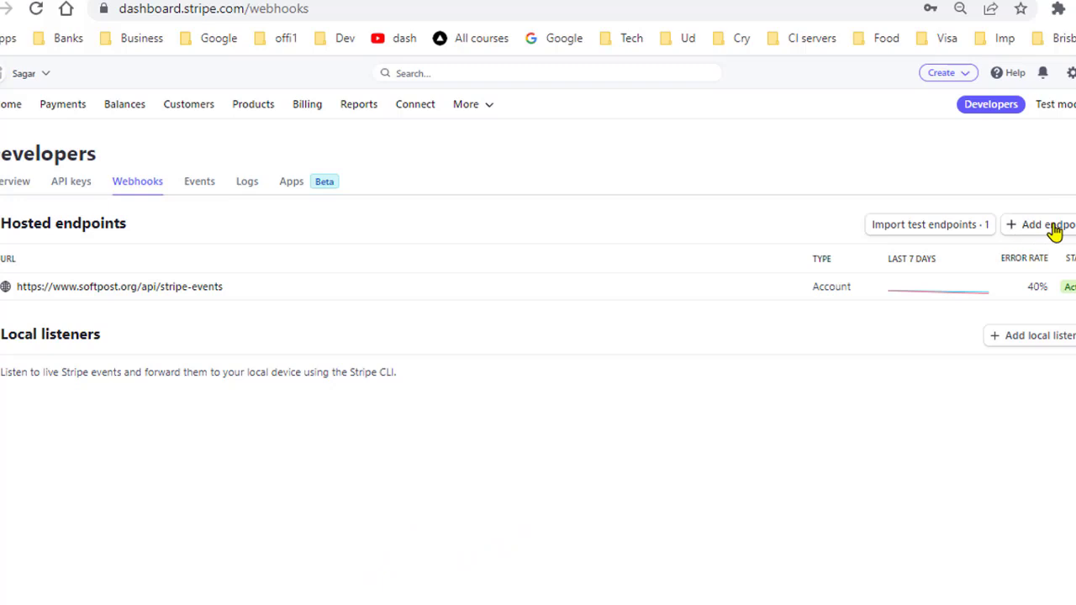
pyautogui.click(1042, 225)
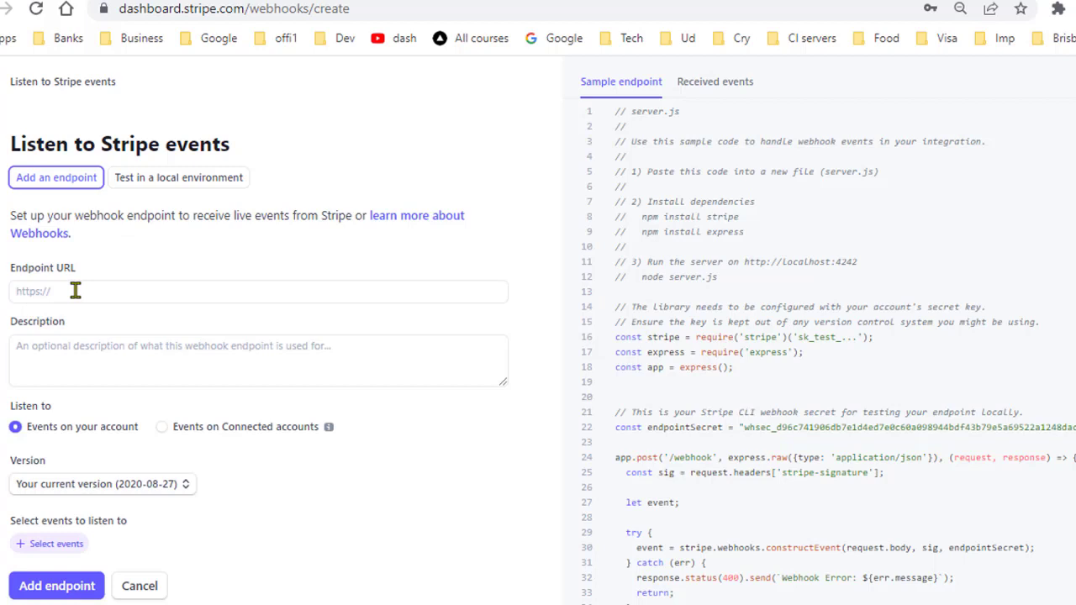
# Focus the empty Endpoint URL field, then go to select the events to send.
pyautogui.click(252, 290)
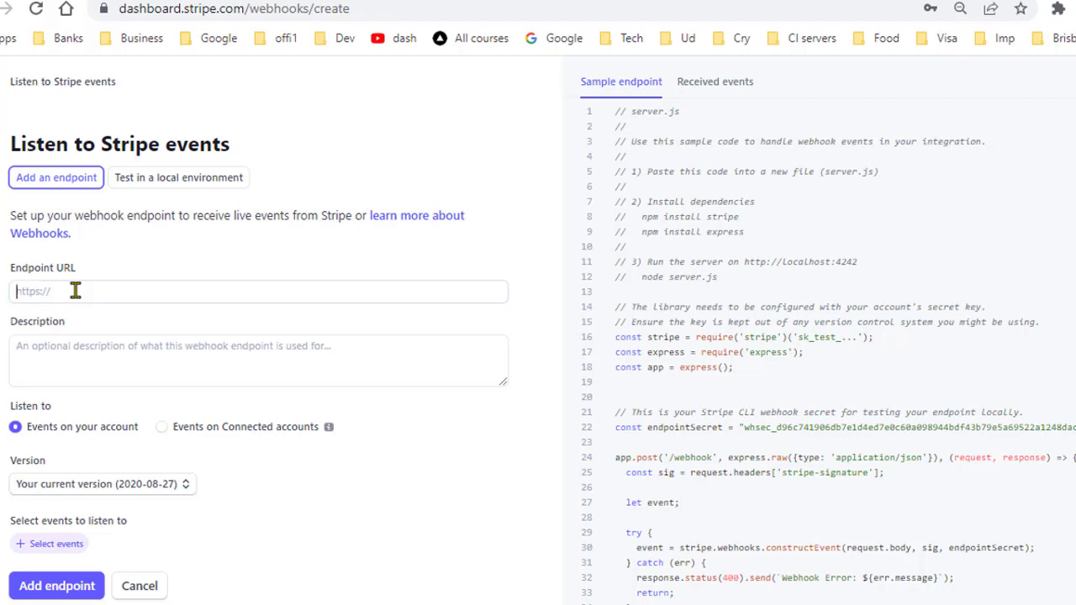
pyautogui.click(259, 291)
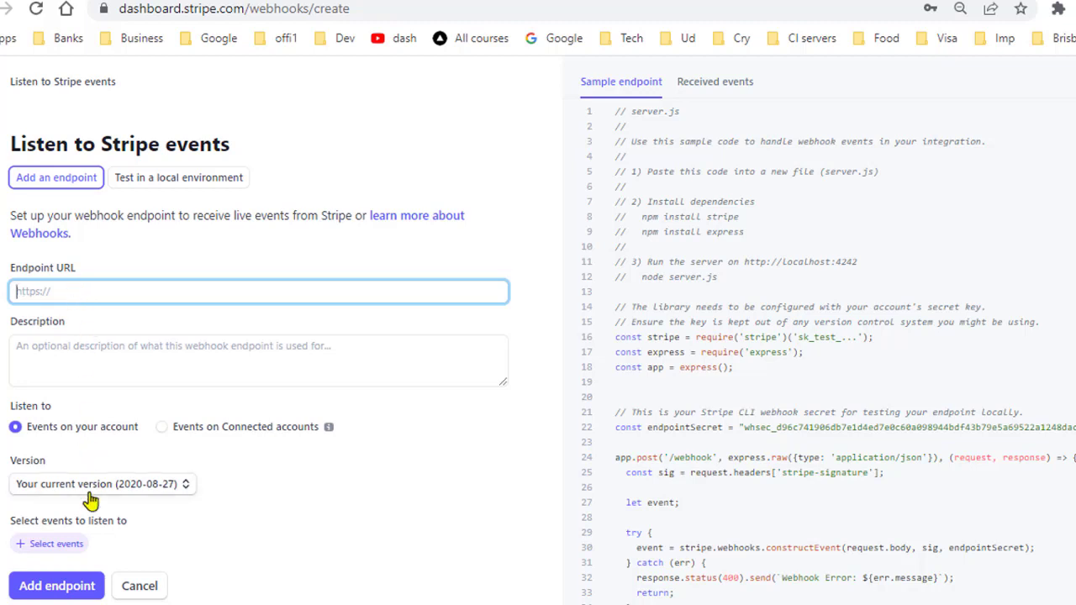
pyautogui.click(56, 543)
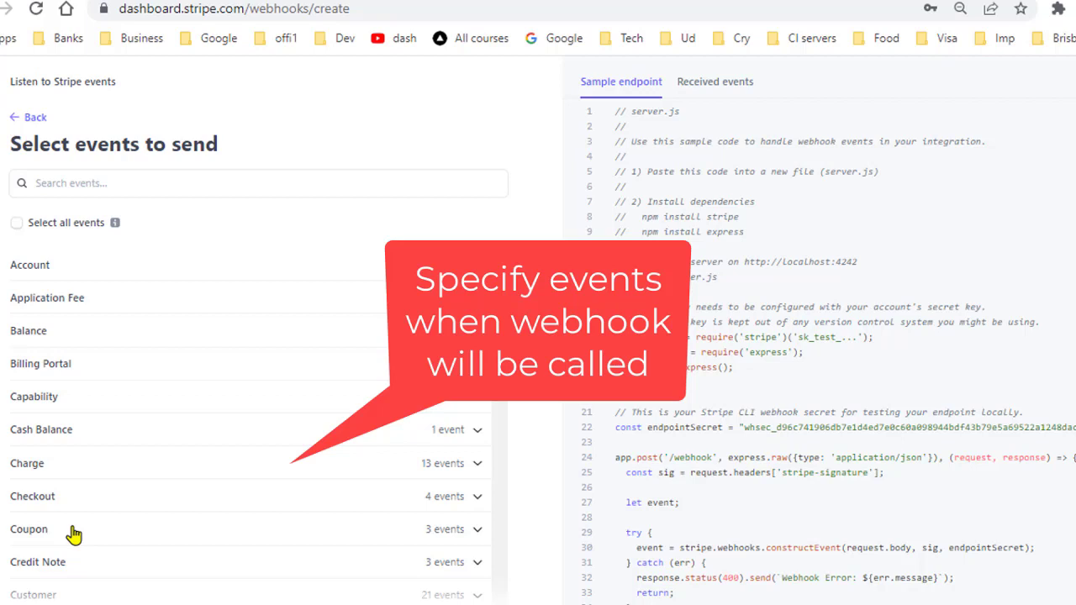
pyautogui.moveTo(74, 534)
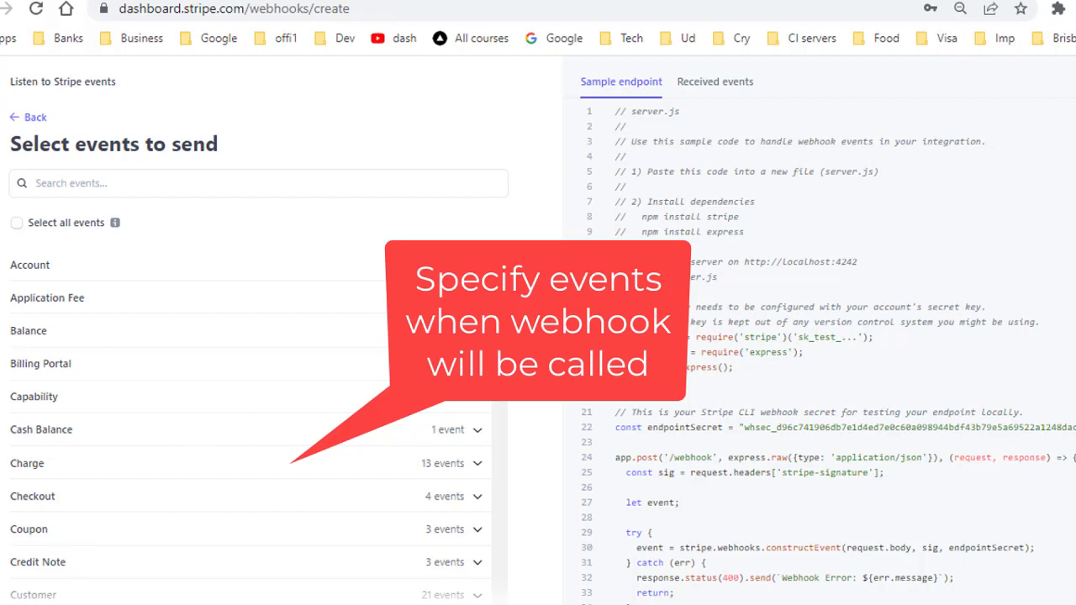
# Under Account, tick account.updated and account.application.authorized so their switch cases appear.
pyautogui.scroll(-3)
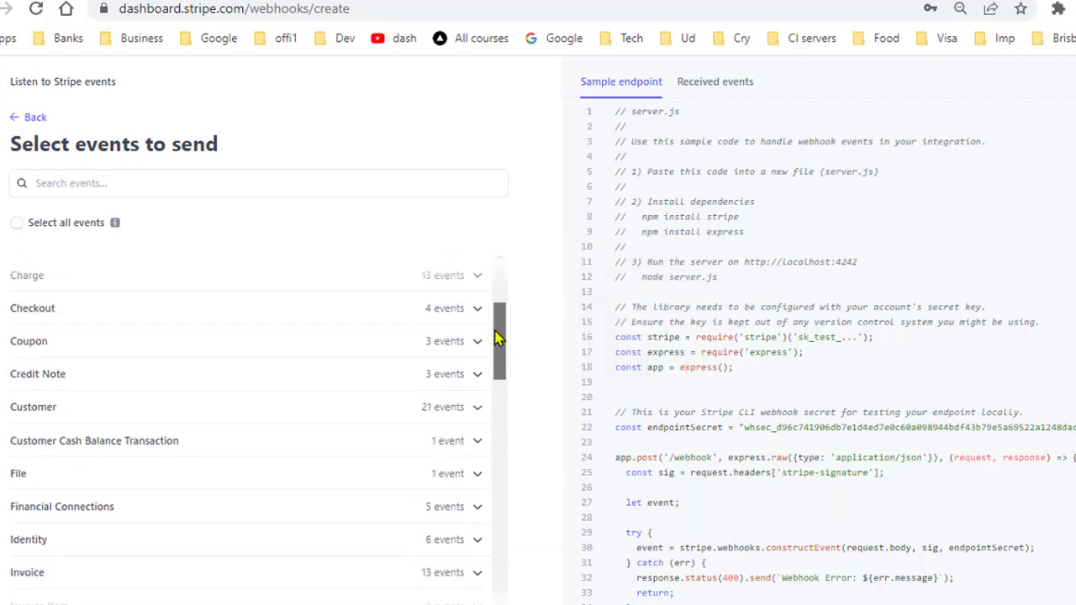
pyautogui.scroll(3)
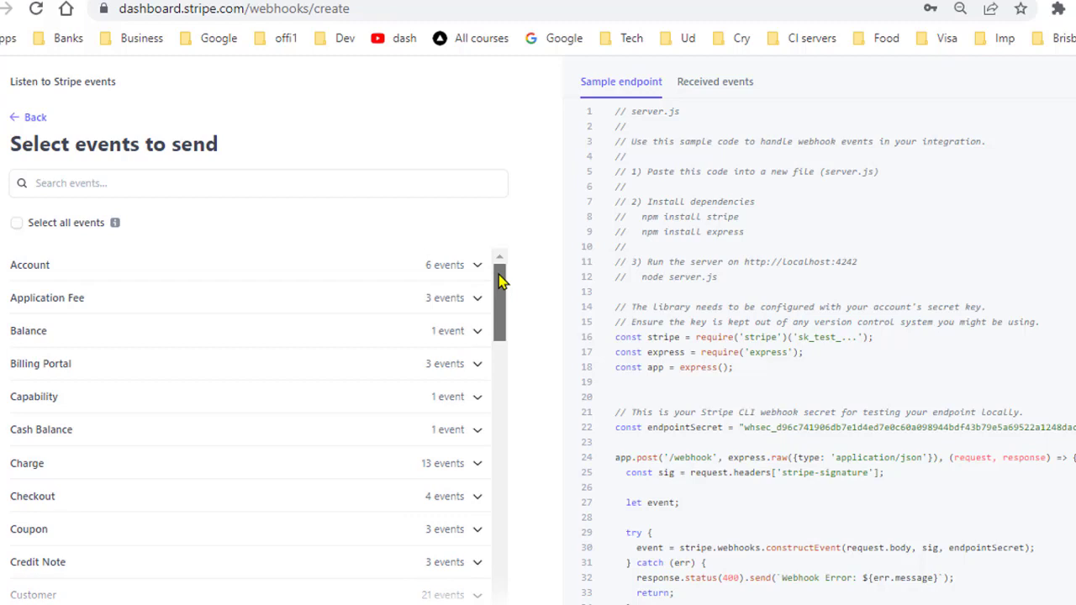
pyautogui.moveTo(371, 289)
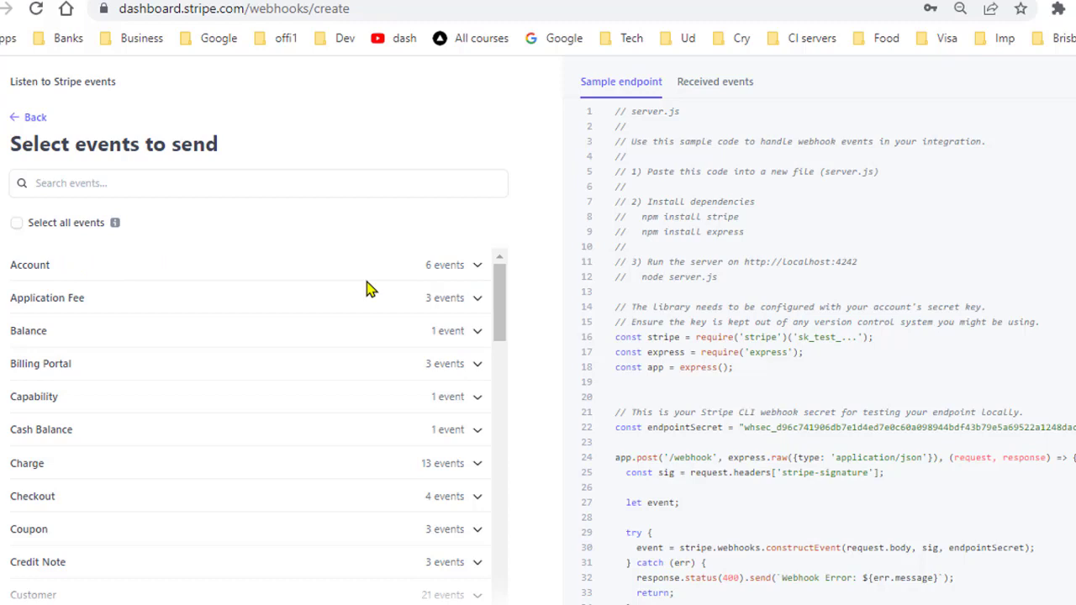
pyautogui.moveTo(478, 269)
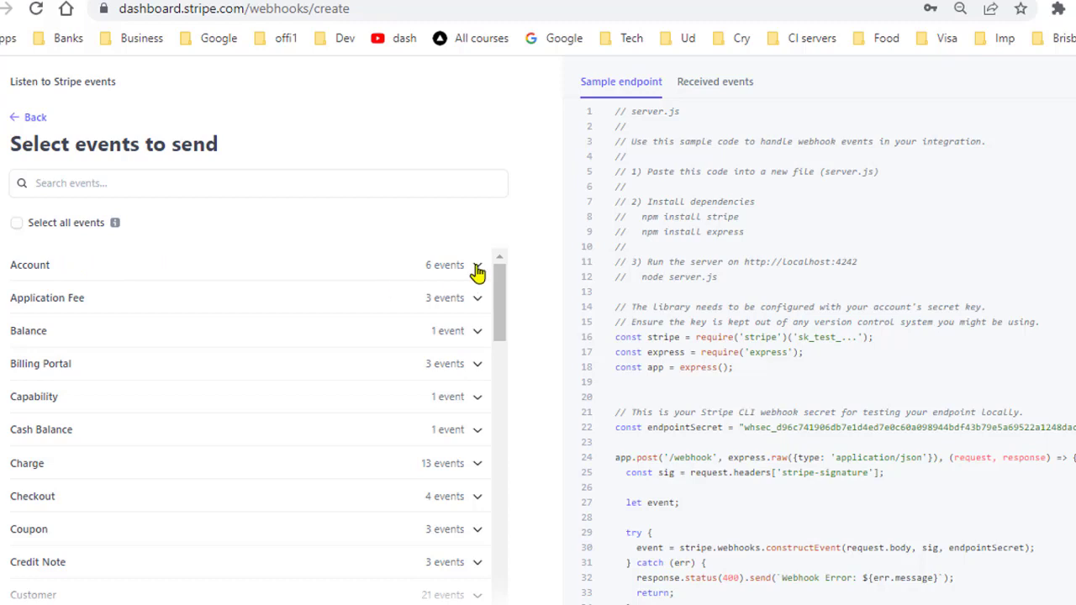
pyautogui.click(478, 265)
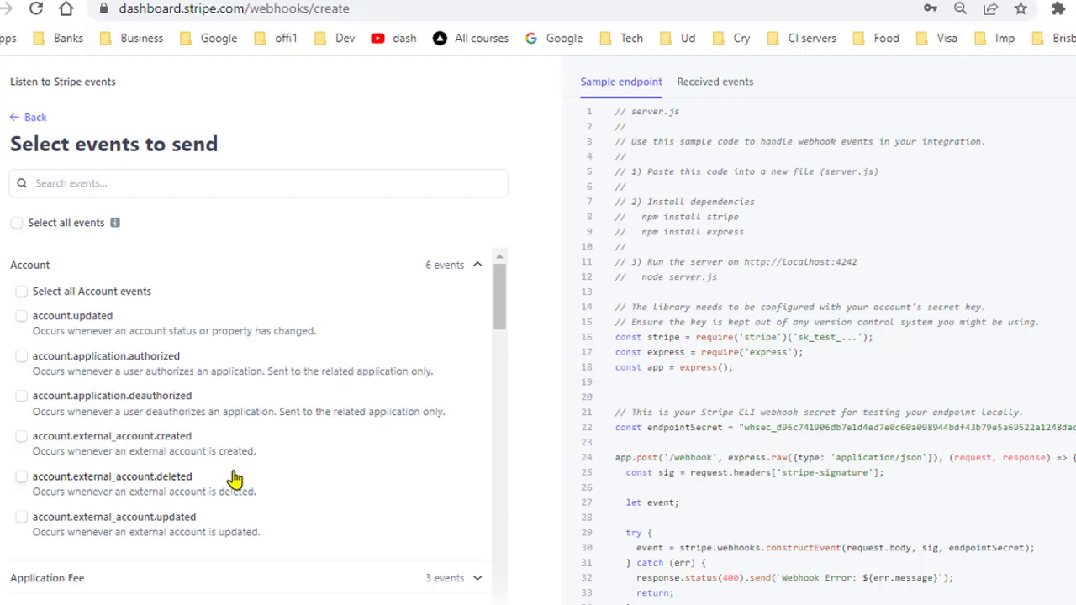
pyautogui.moveTo(150, 445)
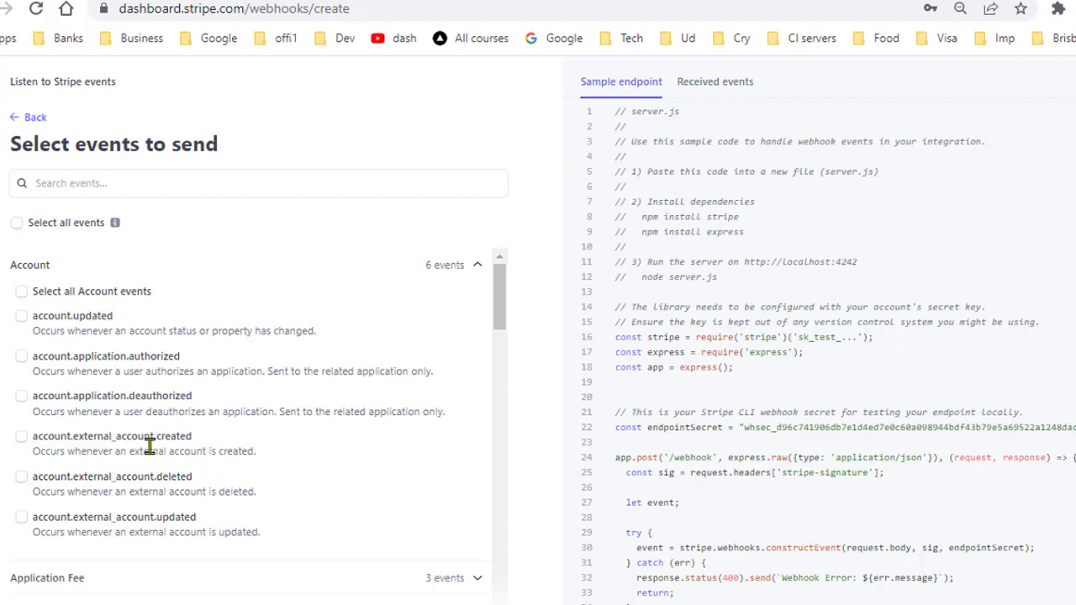
pyautogui.click(21, 316)
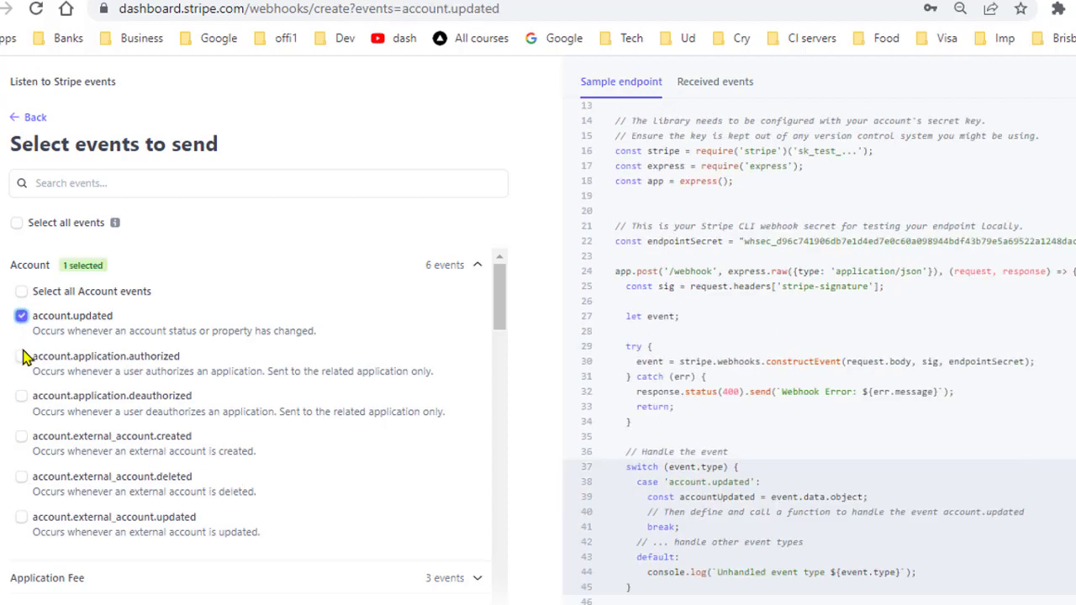
pyautogui.click(20, 356)
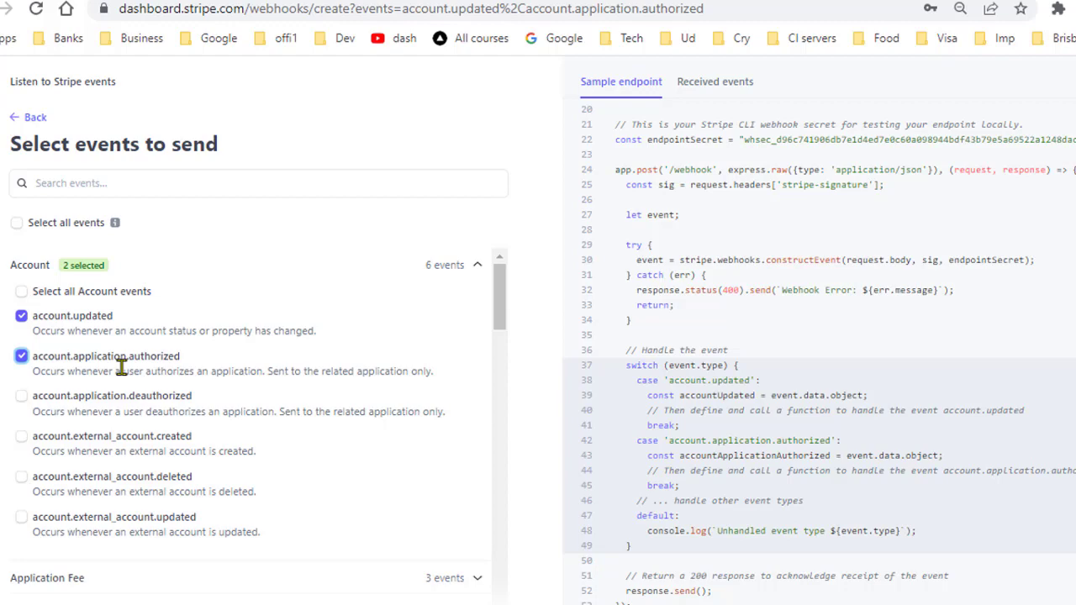
pyautogui.moveTo(30, 118)
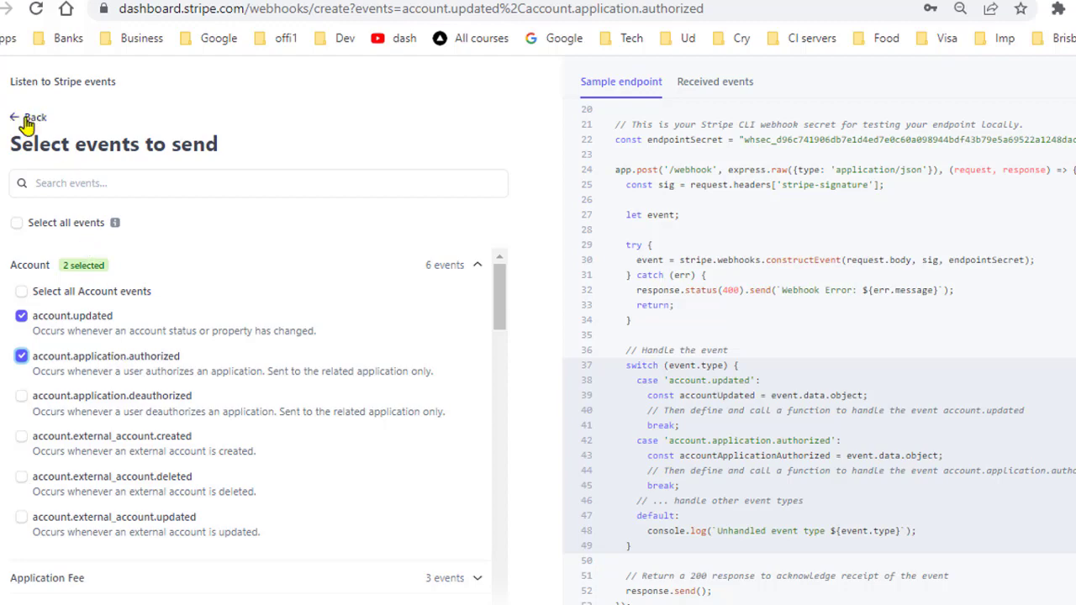
# Return from the event list to the Add endpoint form.
pyautogui.scroll(3)
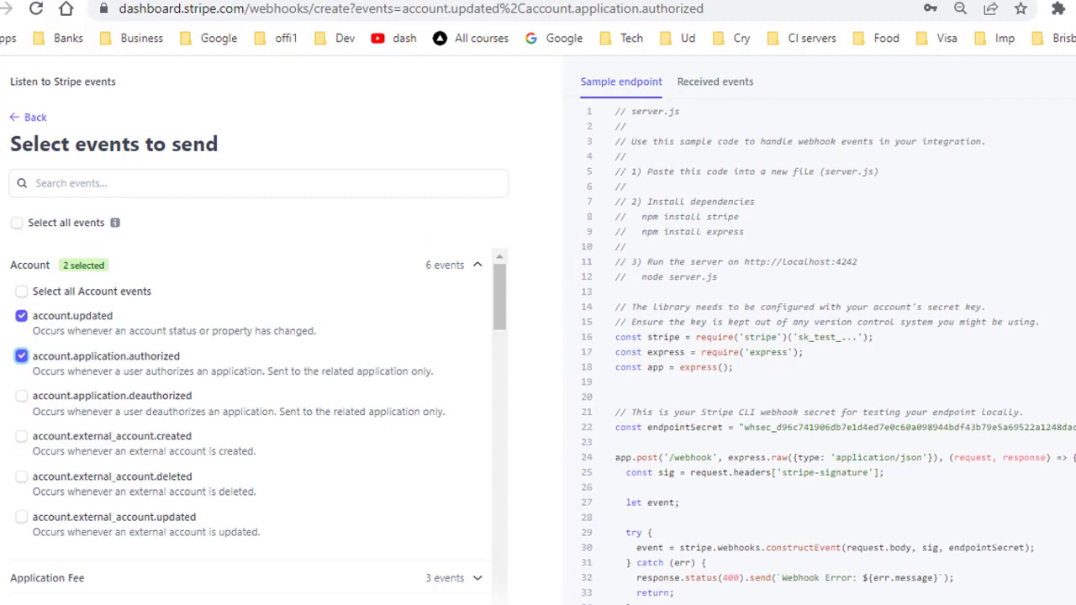
pyautogui.click(27, 118)
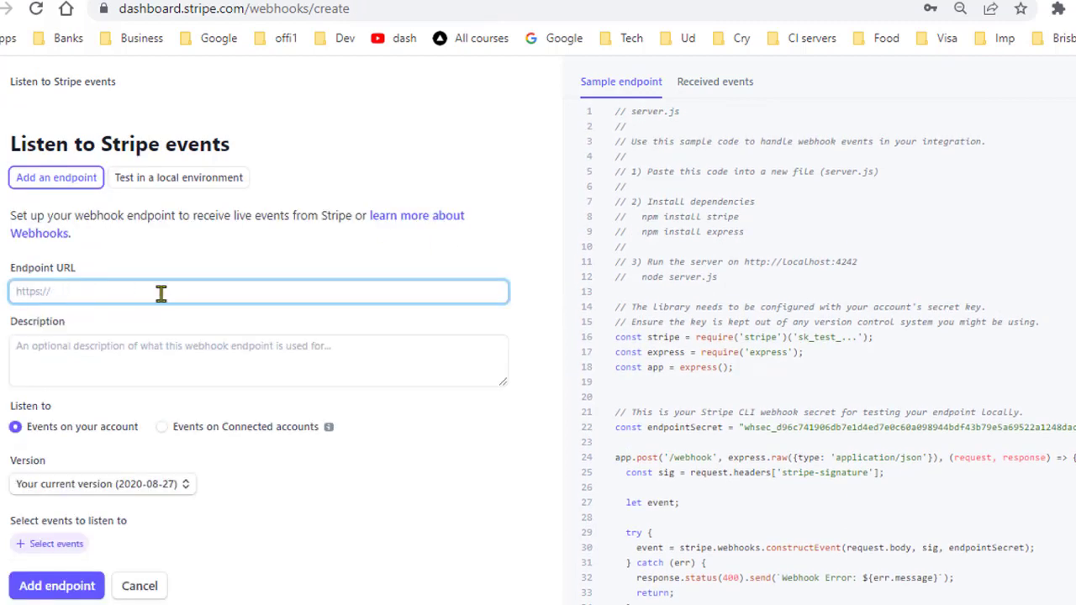
pyautogui.moveTo(181, 430)
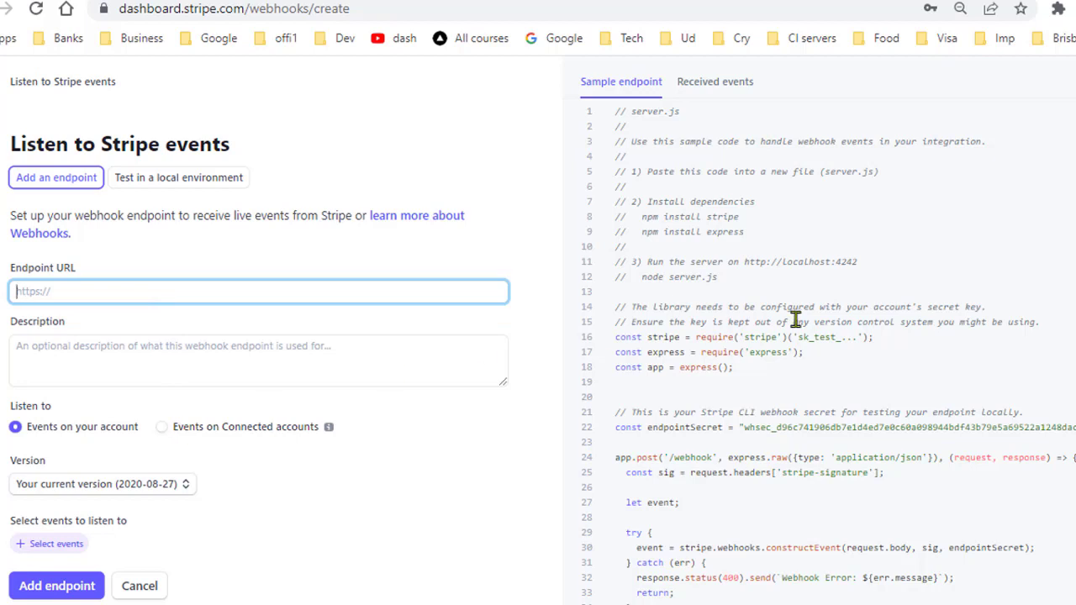
pyautogui.moveTo(839, 336)
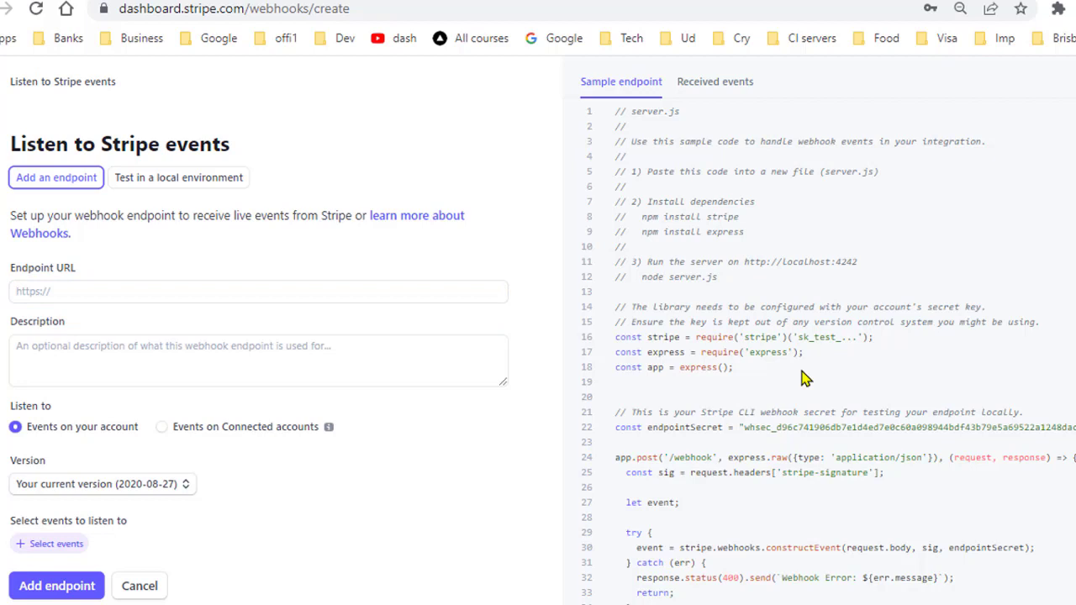
pyautogui.scroll(-3)
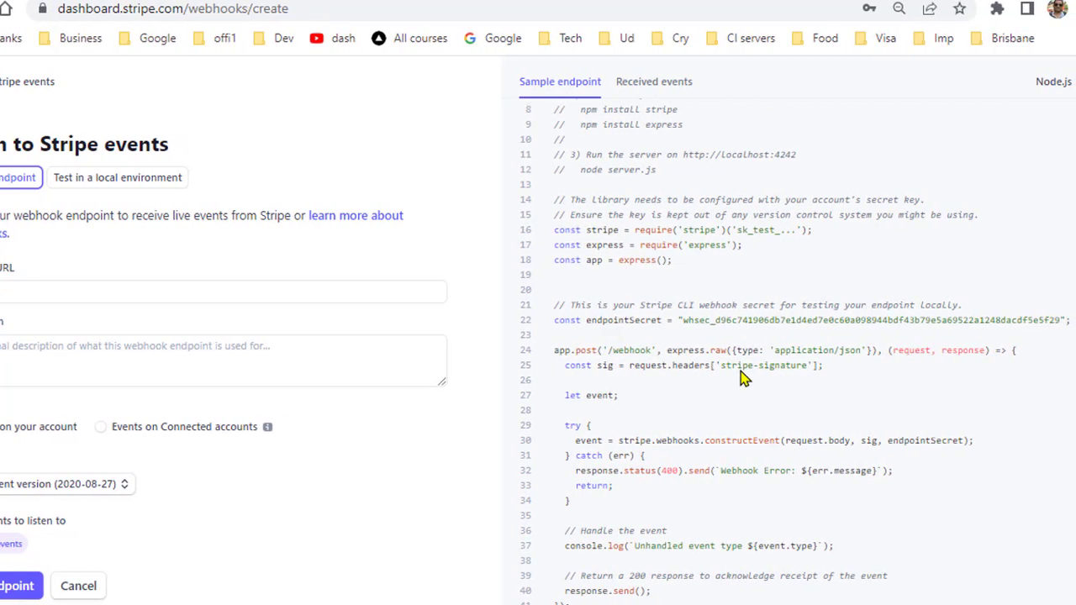
pyautogui.moveTo(1052, 80)
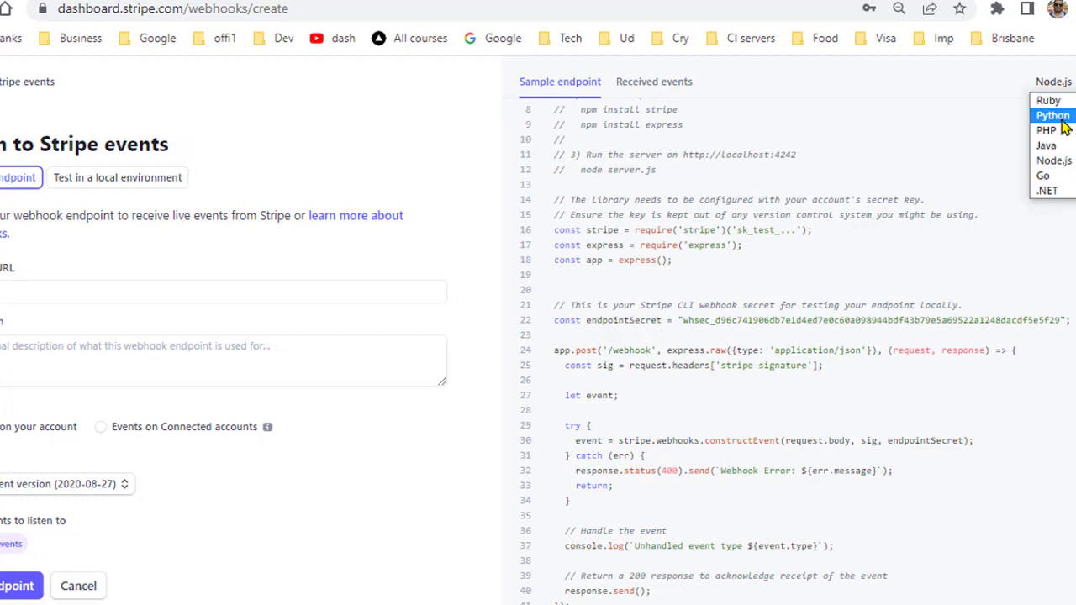
pyautogui.moveTo(1065, 116)
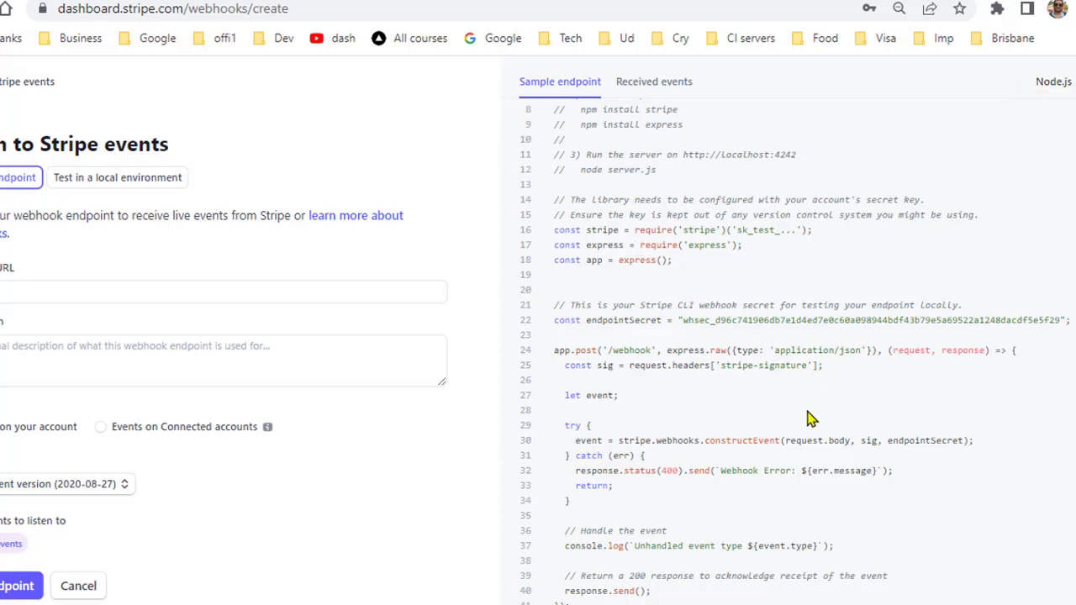
pyautogui.moveTo(712, 395)
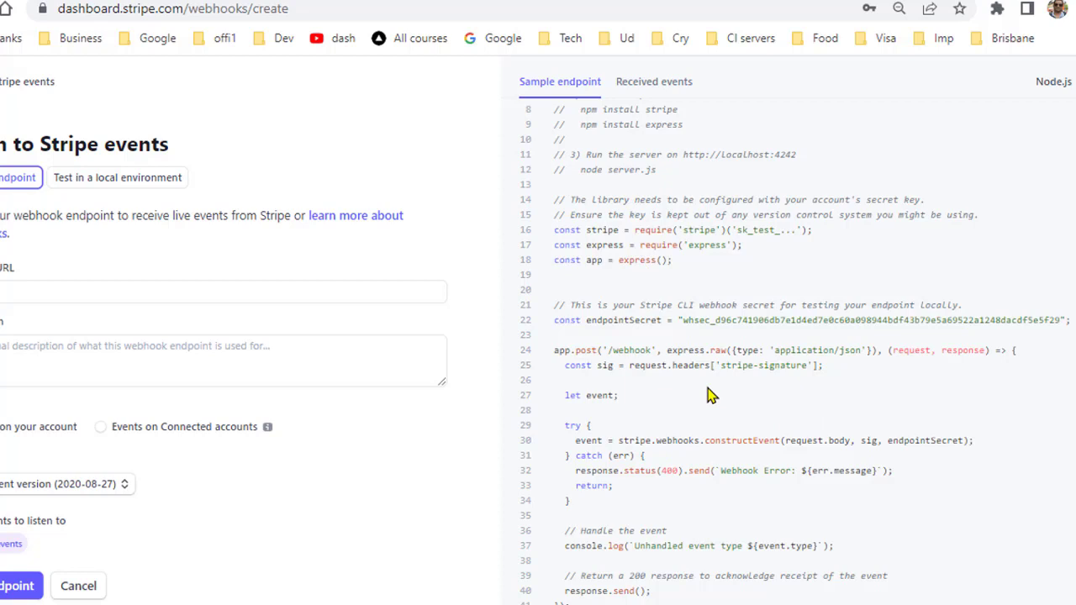
pyautogui.moveTo(598, 364)
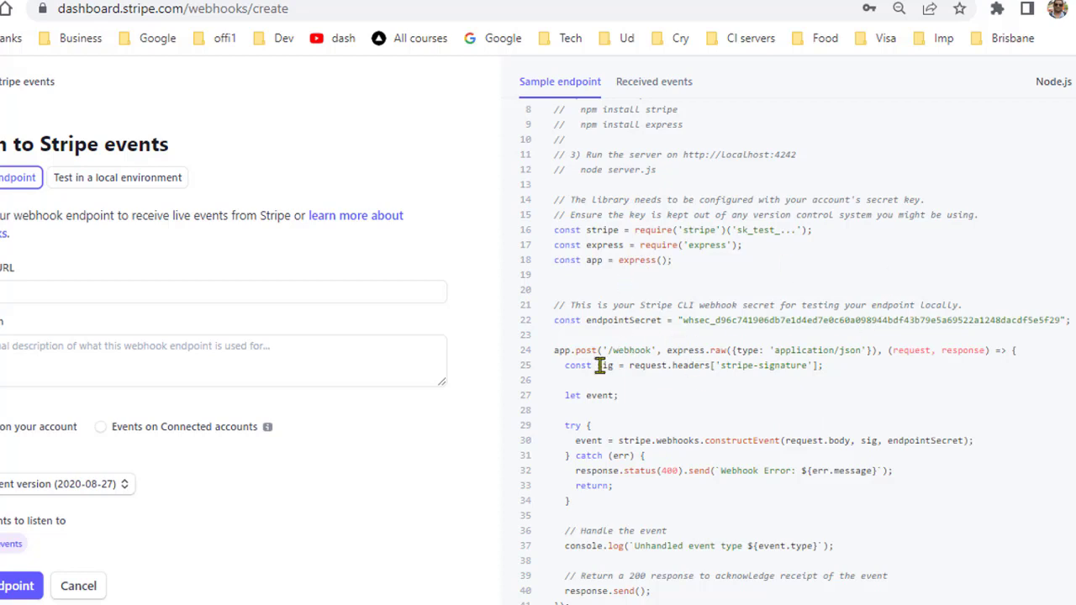
pyautogui.moveTo(672, 387)
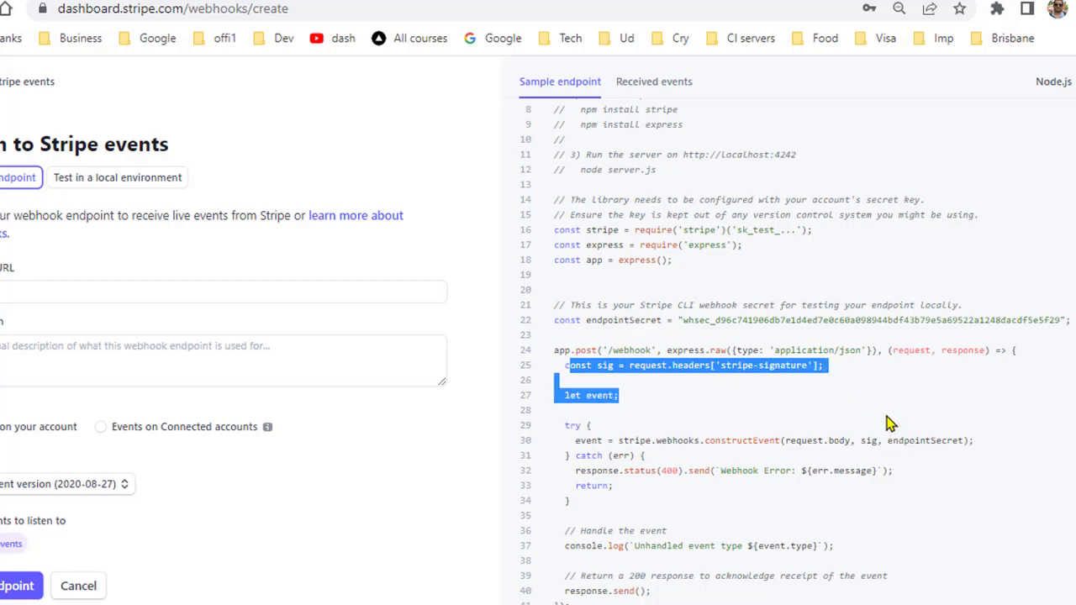
pyautogui.moveTo(760, 503)
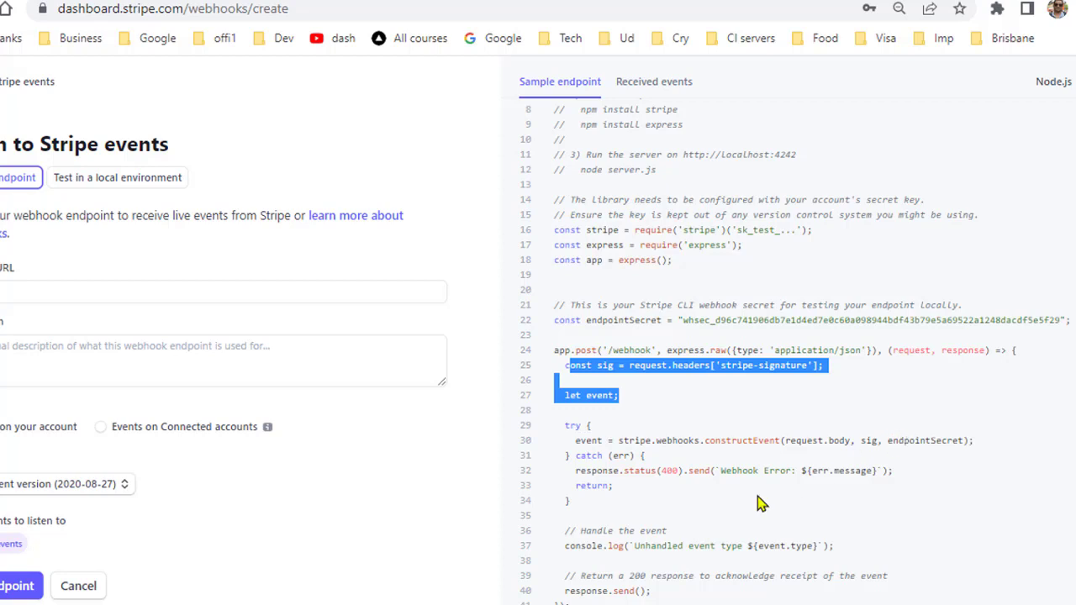
pyautogui.moveTo(623, 441)
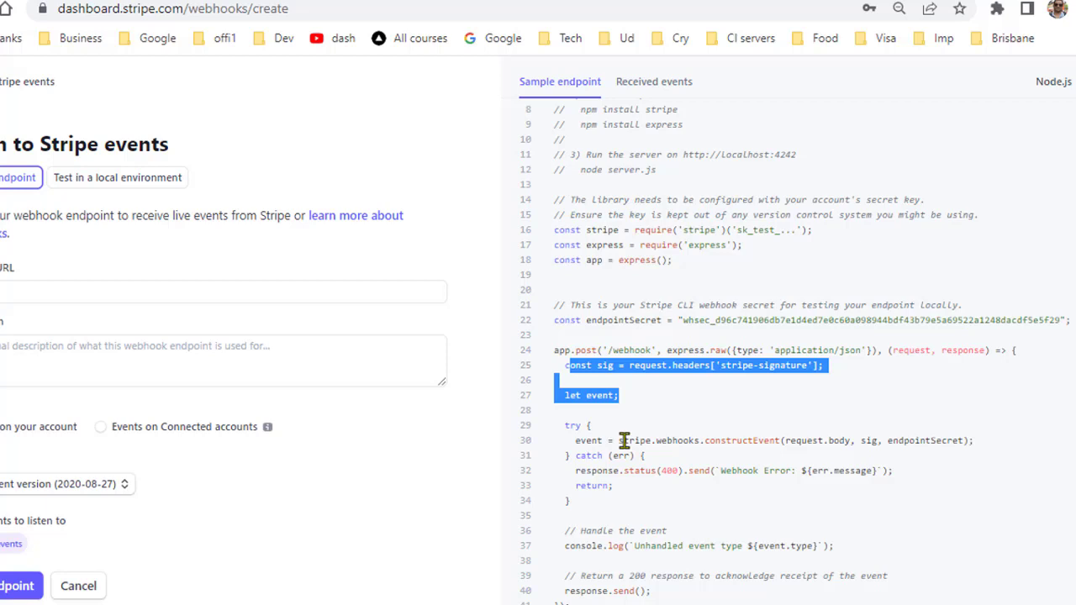
pyautogui.doubleClick(673, 440)
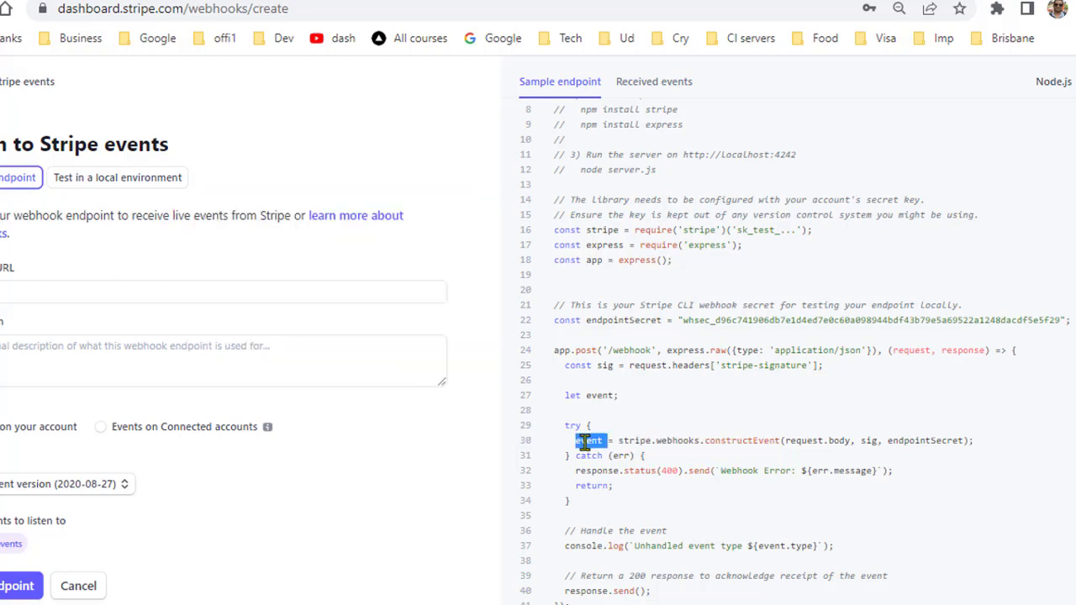
pyautogui.moveTo(827, 471)
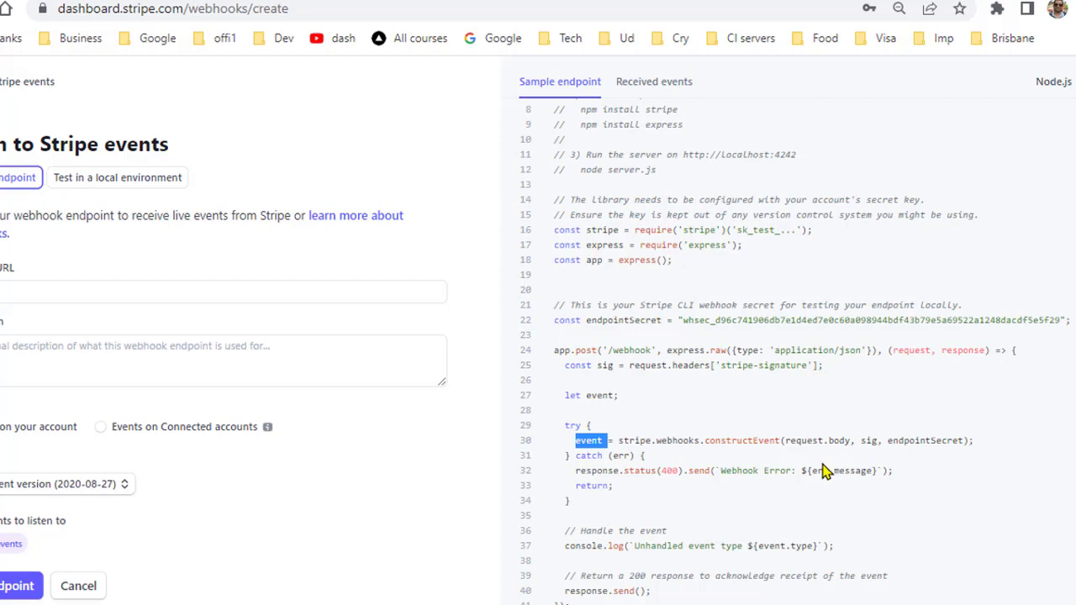
pyautogui.moveTo(788, 437)
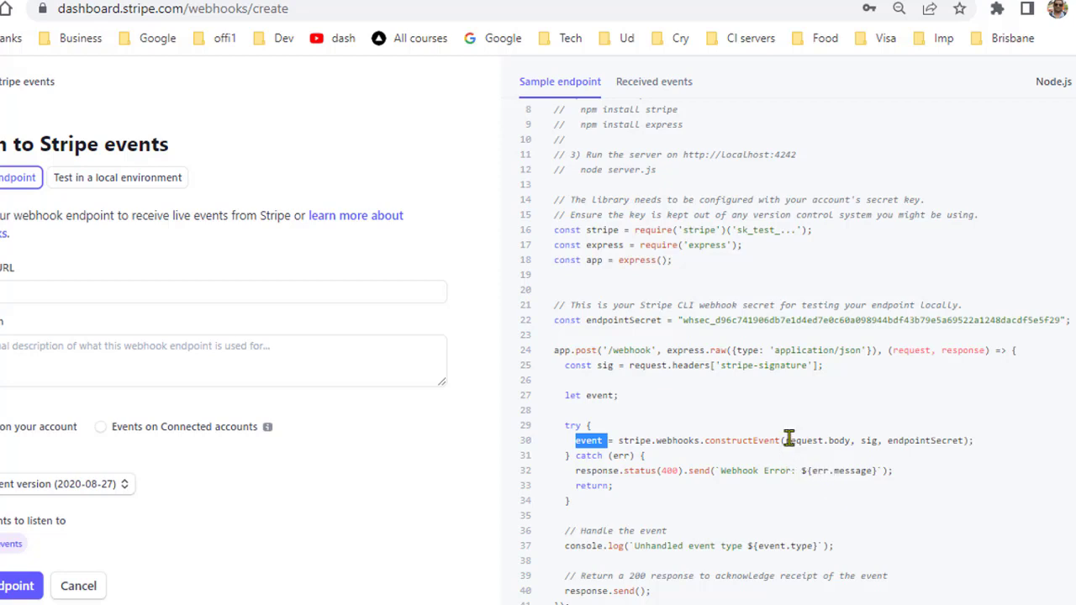
pyautogui.doubleClick(805, 441)
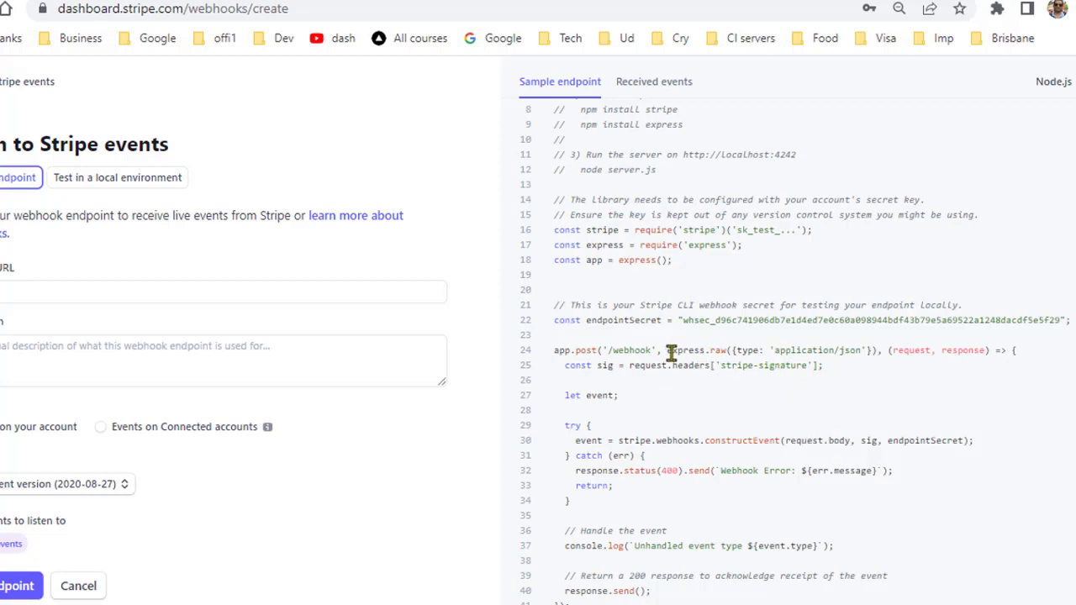
pyautogui.moveTo(665, 350); pyautogui.dragTo(822, 365)
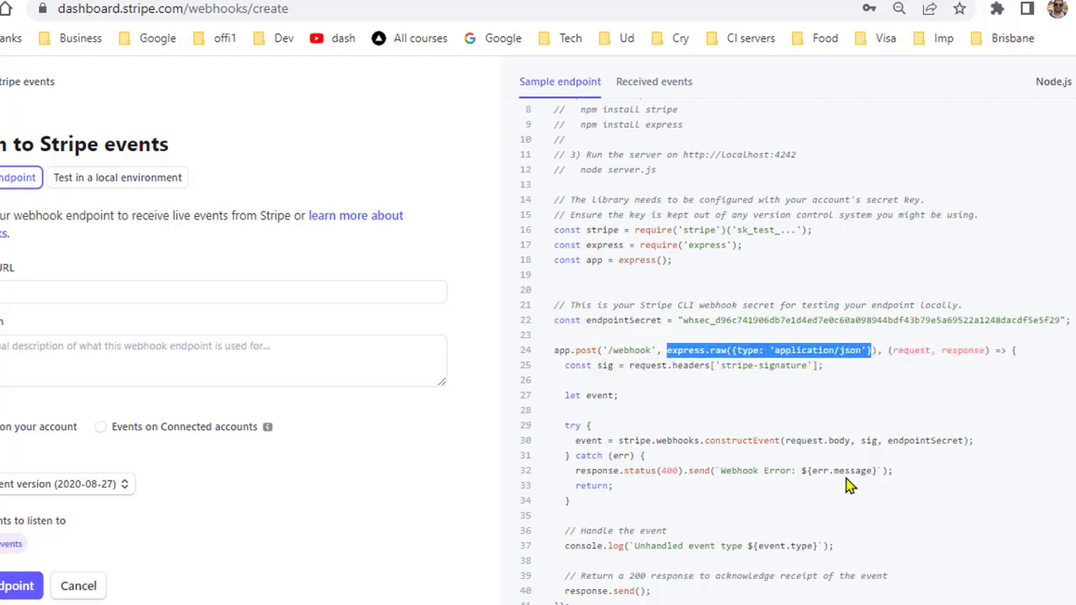
pyautogui.moveTo(855, 464)
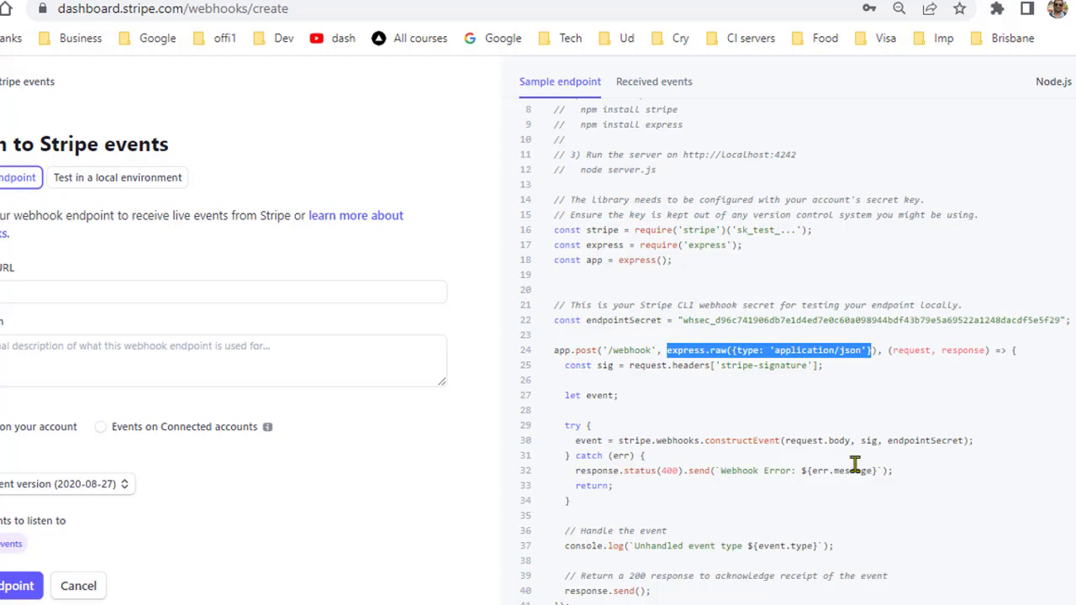
pyautogui.moveTo(790, 365)
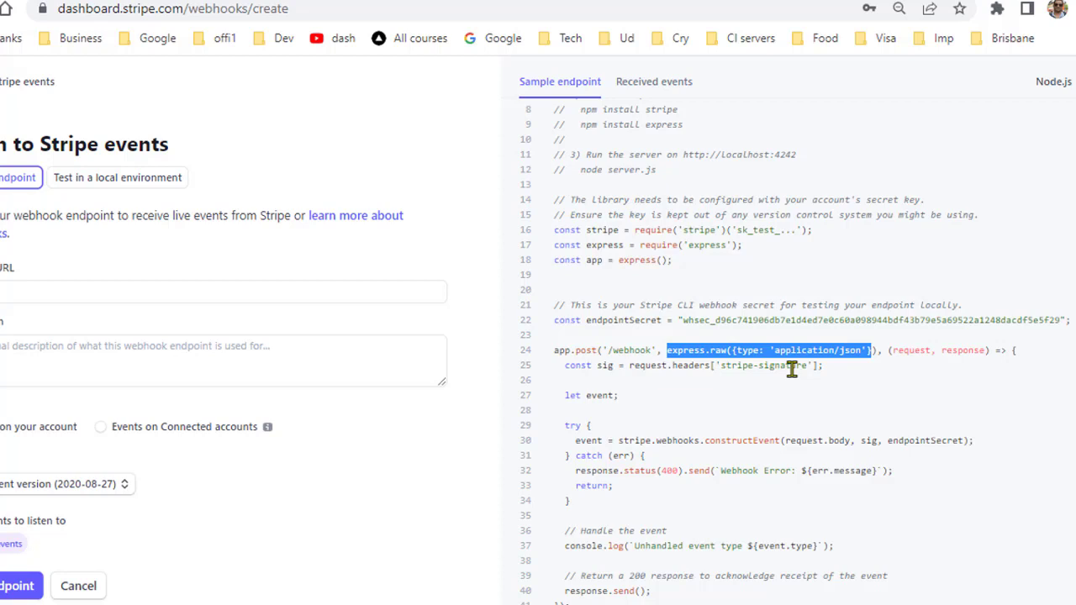
pyautogui.moveTo(891, 405)
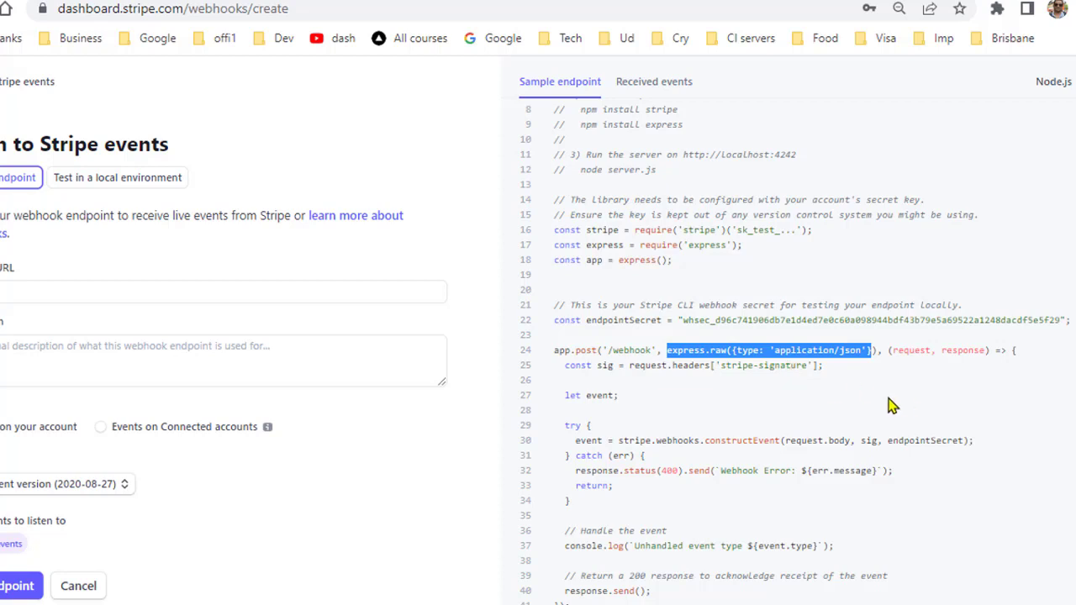
pyautogui.moveTo(803, 467)
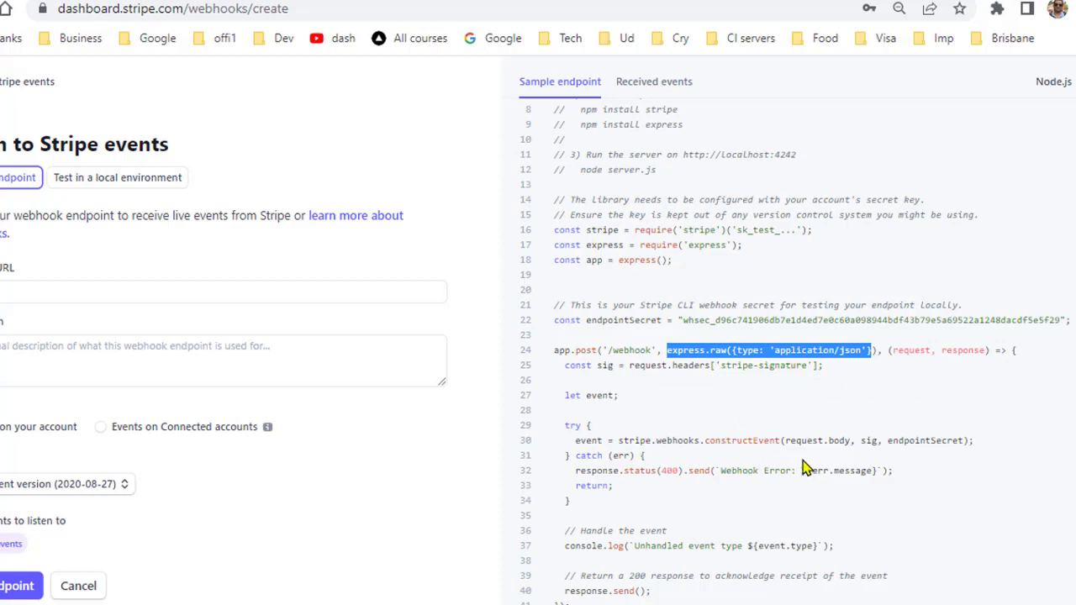
pyautogui.moveTo(799, 460)
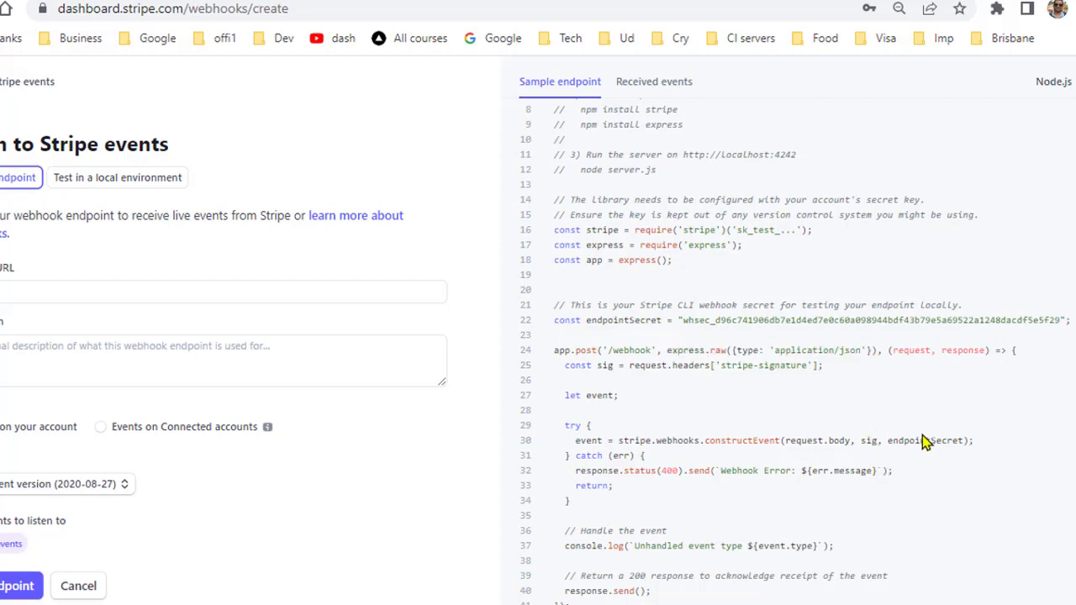
pyautogui.scroll(3)
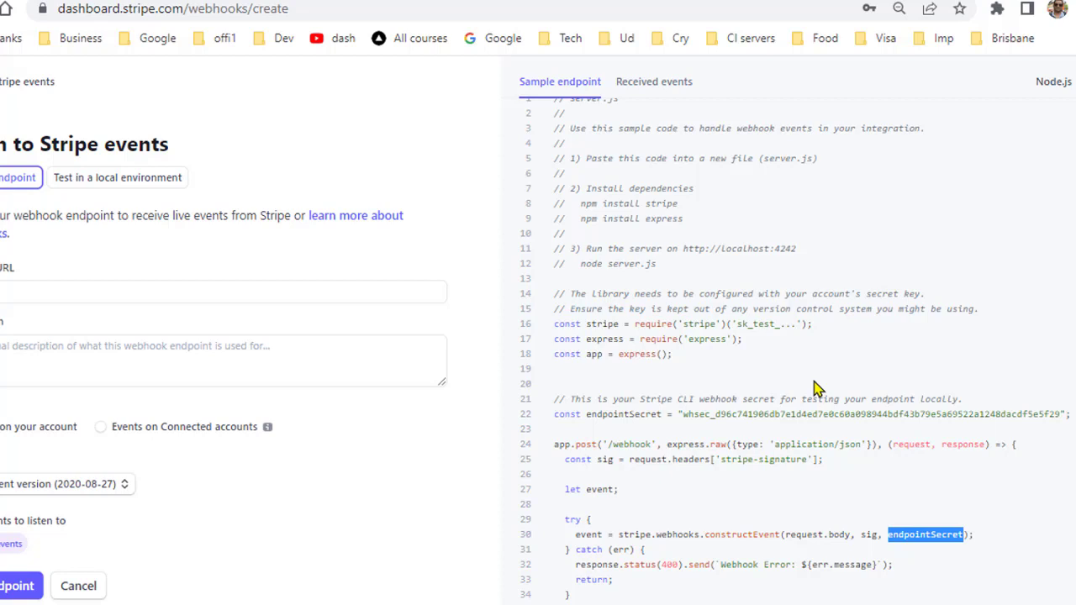
pyautogui.moveTo(849, 506)
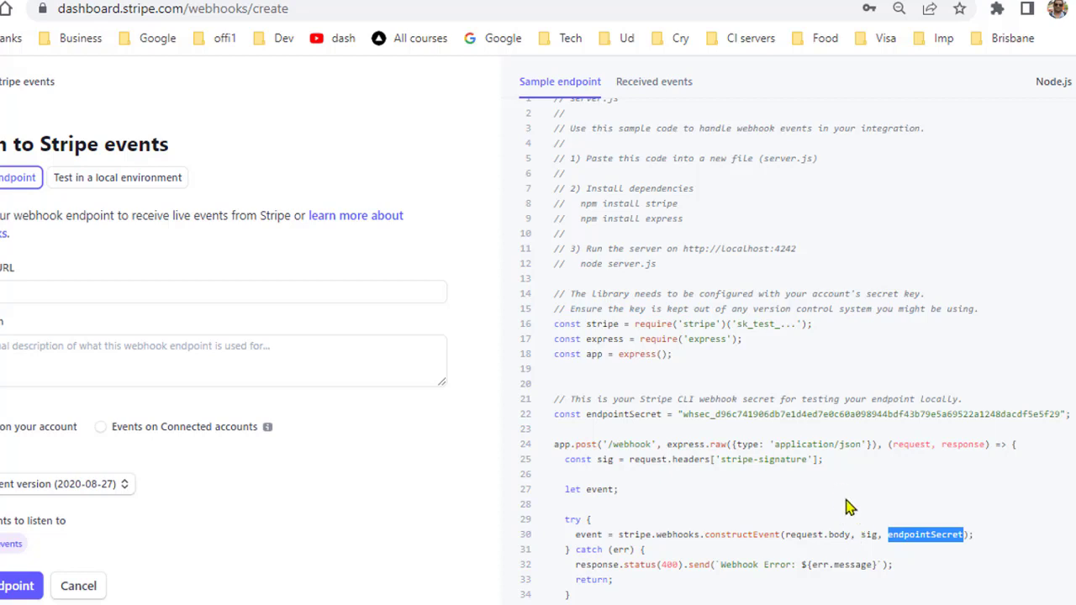
pyautogui.scroll(-3)
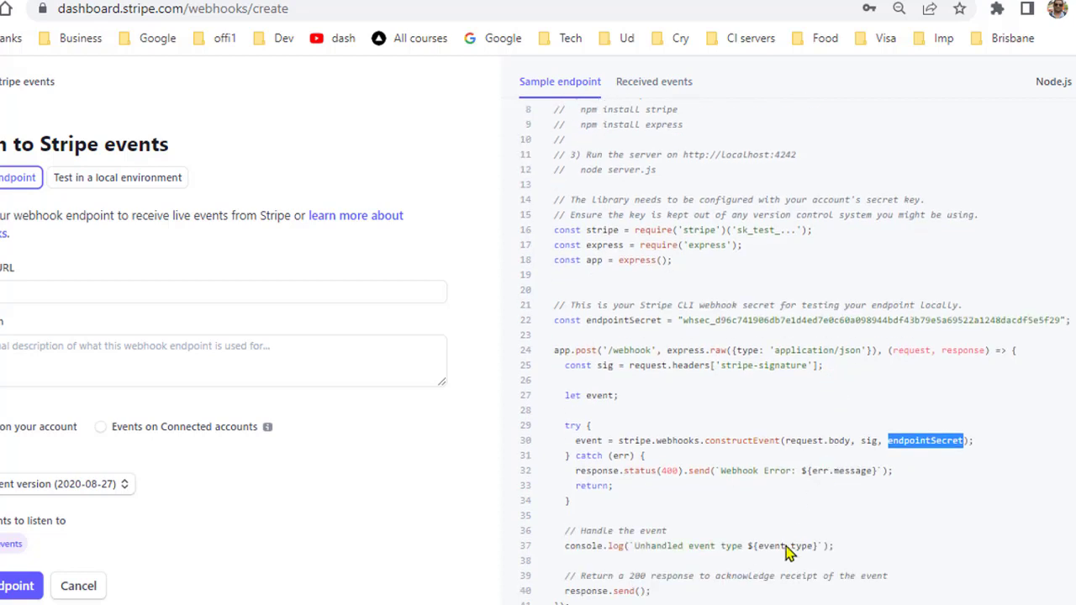
pyautogui.doubleClick(588, 441)
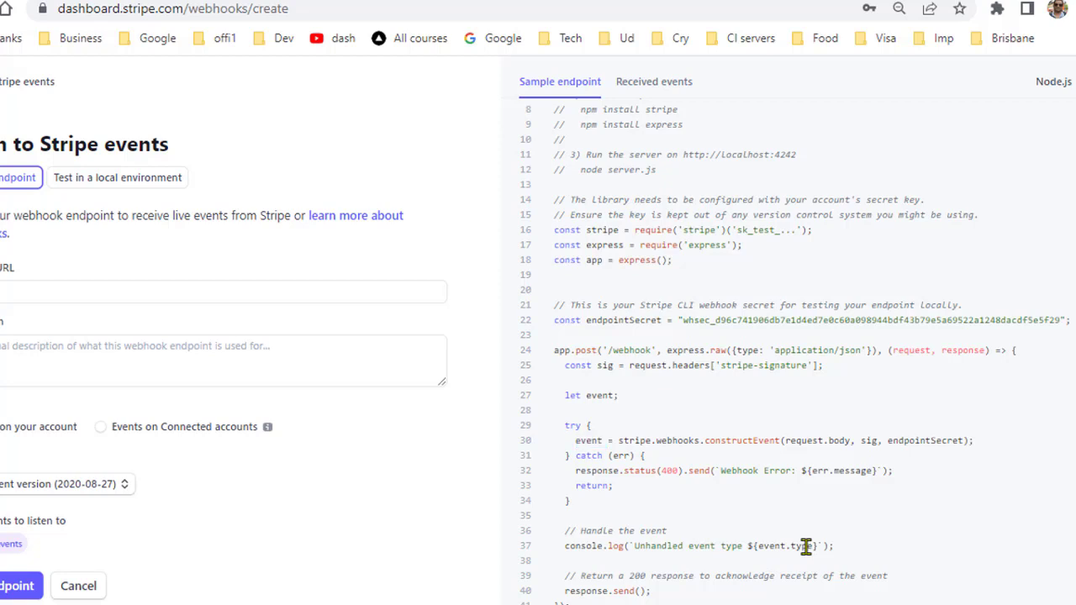
pyautogui.doubleClick(797, 544)
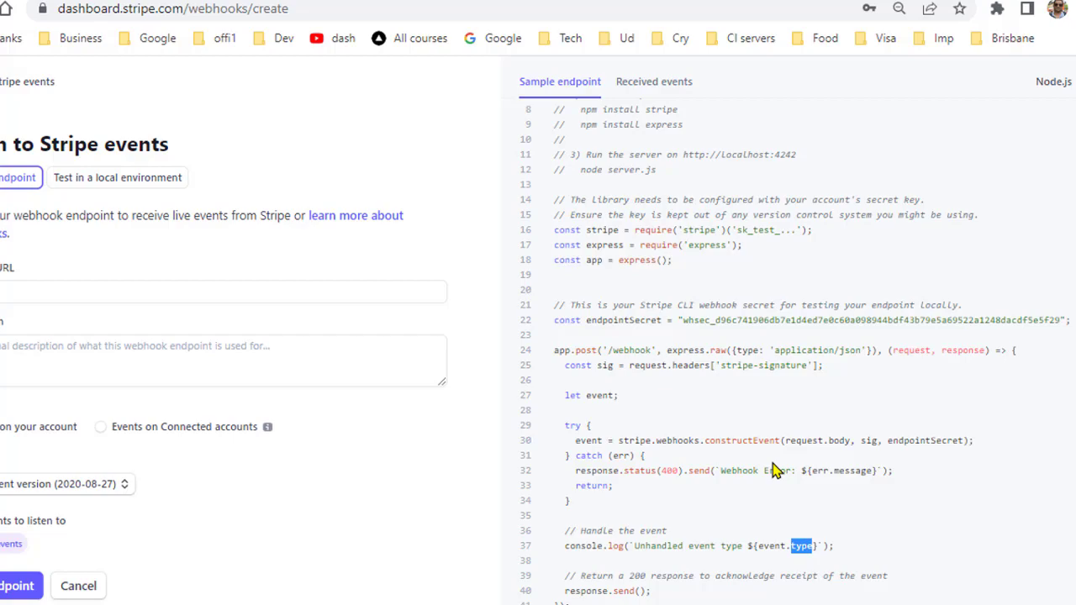
# On the Softpost webhook tutorial, highlight the raw-body import and the STRIPE_EVENT_SECRET variable.
pyautogui.click(168, 8)
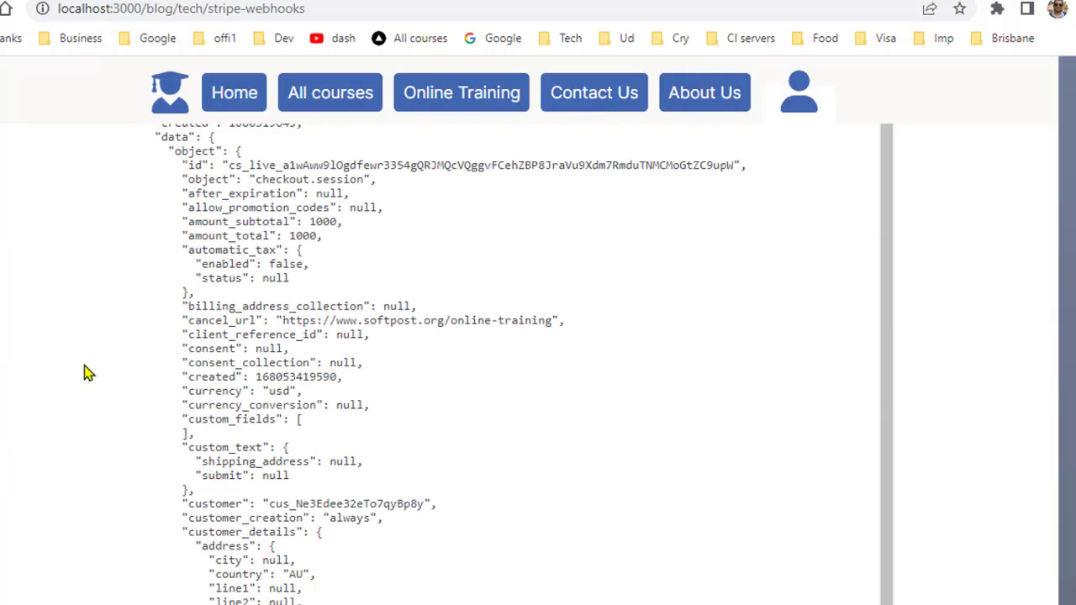
pyautogui.scroll(3)
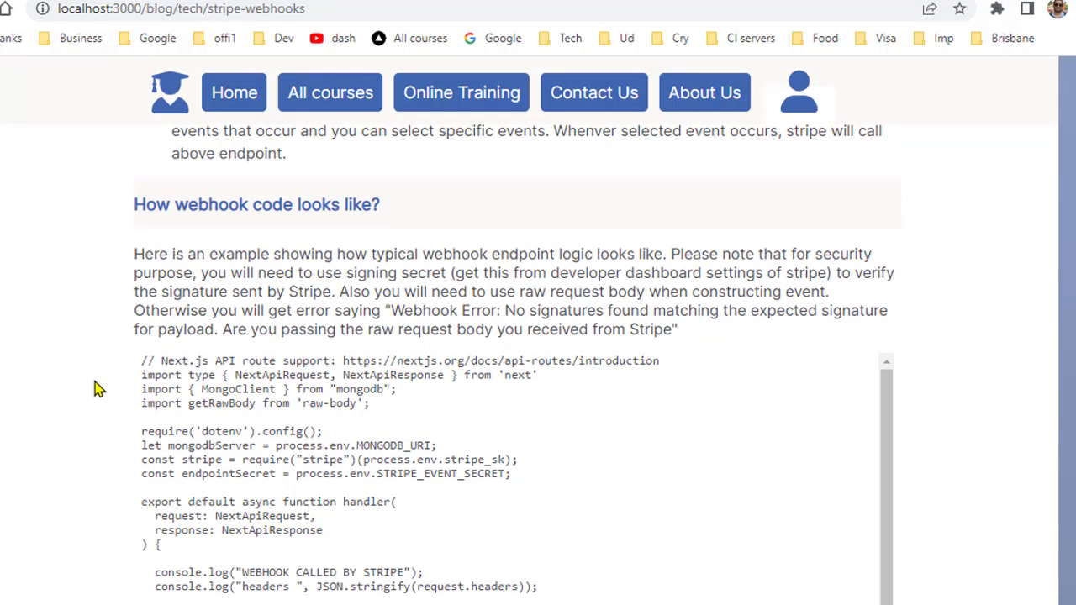
pyautogui.scroll(-3)
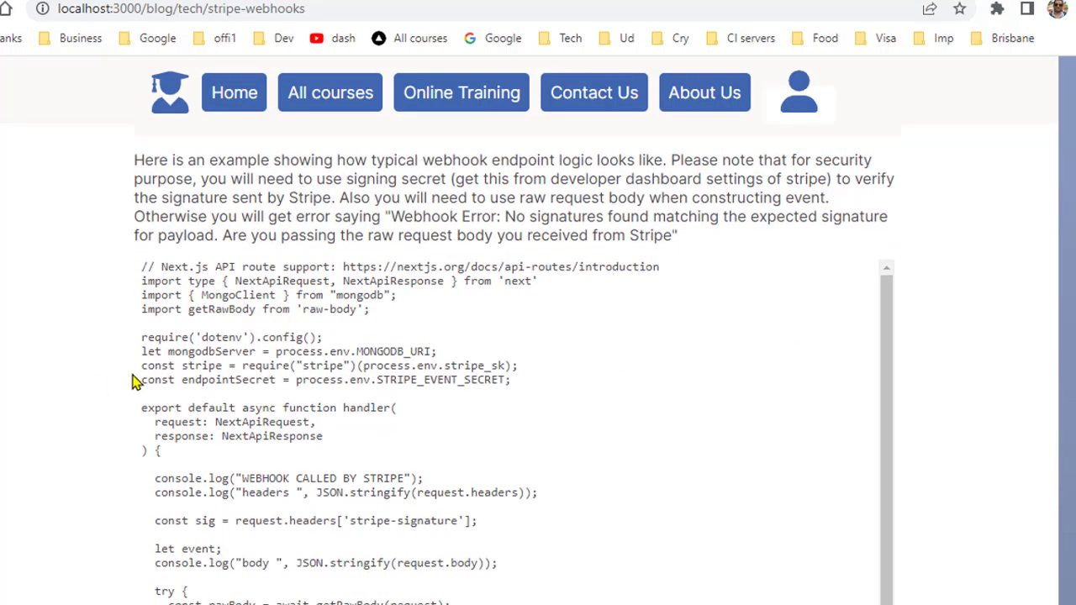
pyautogui.doubleClick(333, 309)
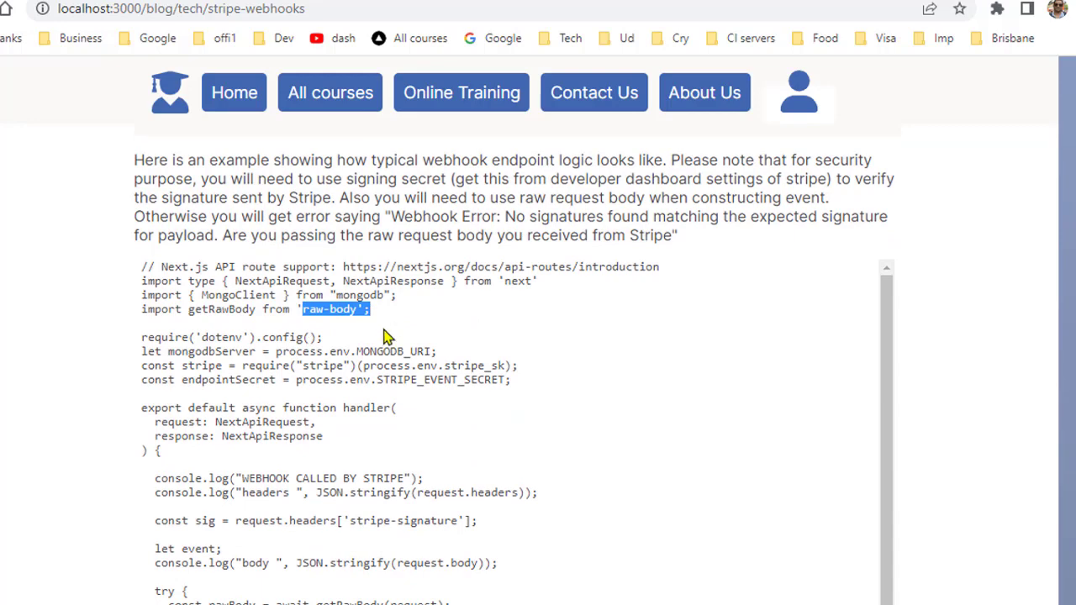
pyautogui.scroll(-3)
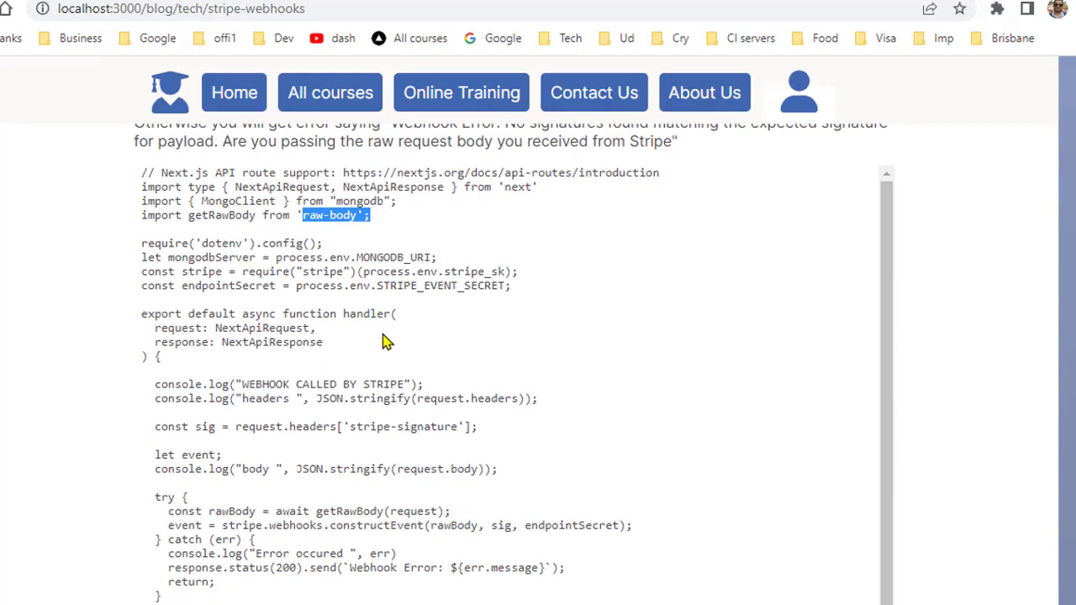
pyautogui.doubleClick(441, 285)
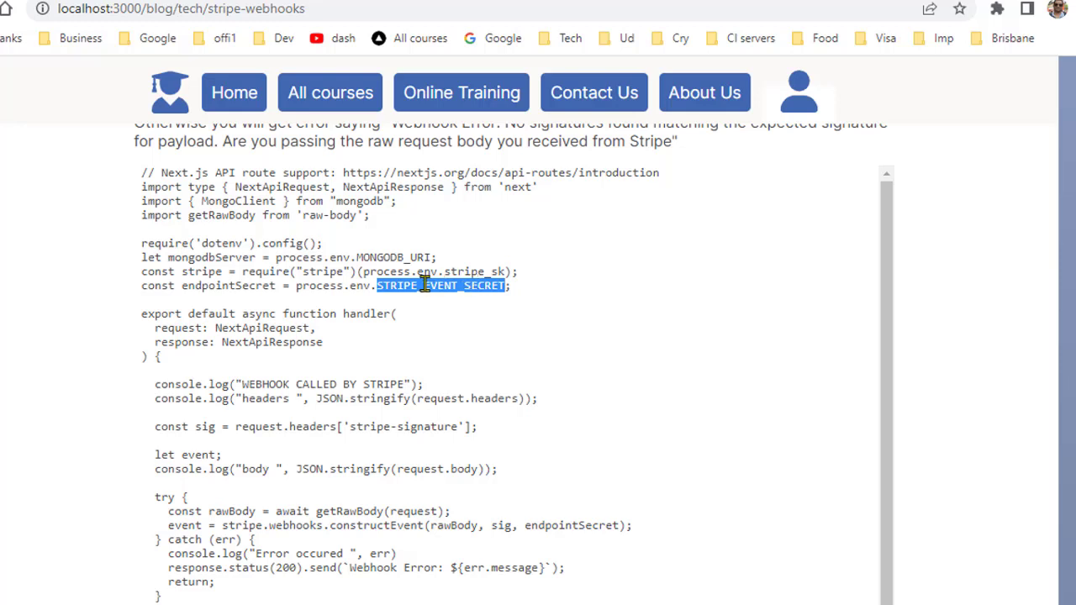
pyautogui.moveTo(494, 286)
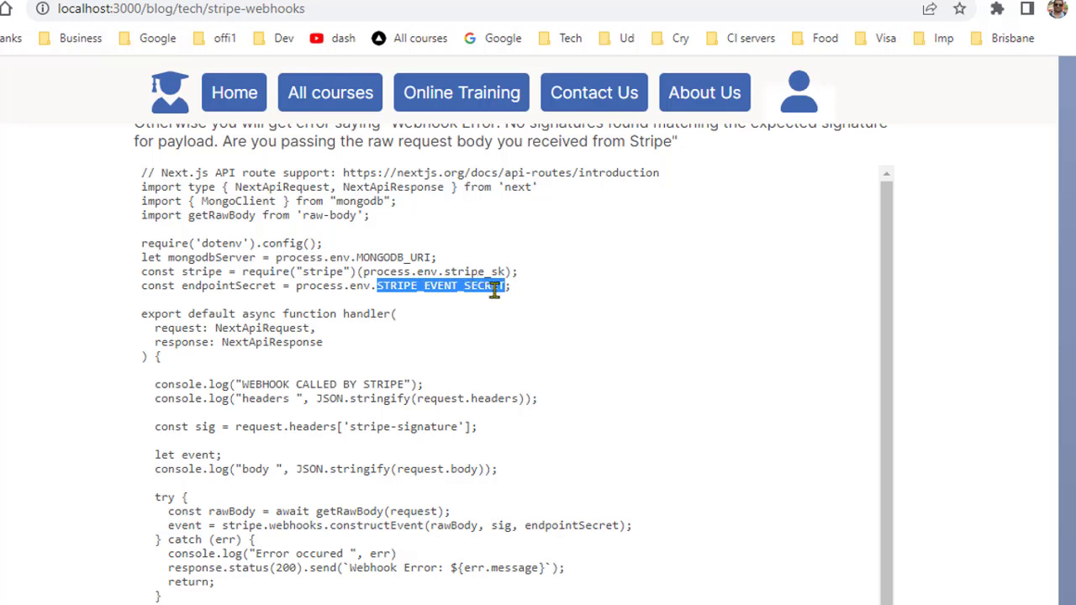
# Highlight the getRawBody call and continue down through the signature check and catch block.
pyautogui.scroll(-3)
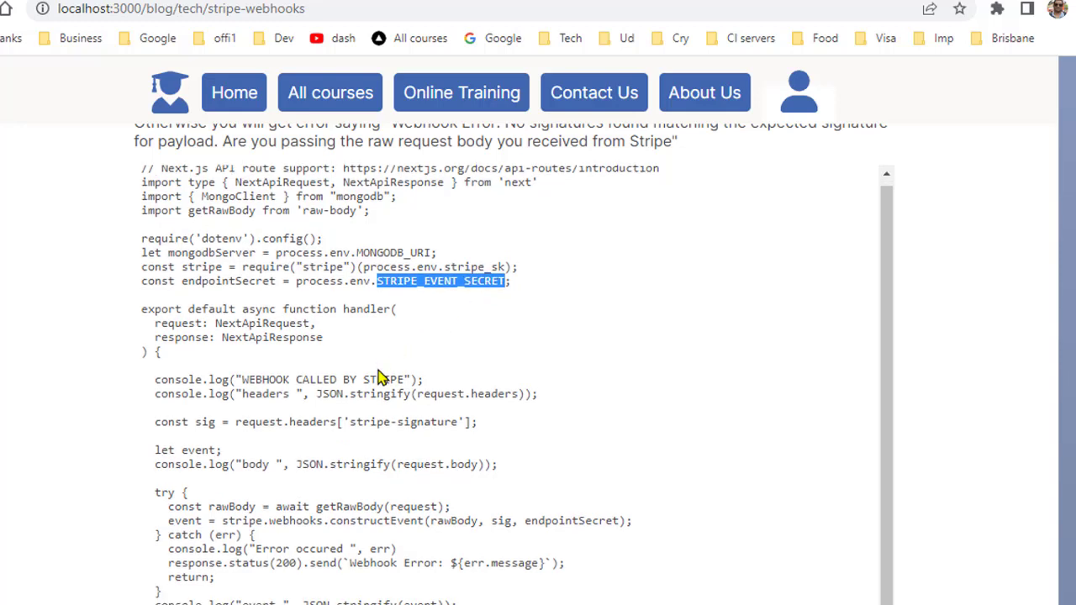
pyautogui.moveTo(470, 535)
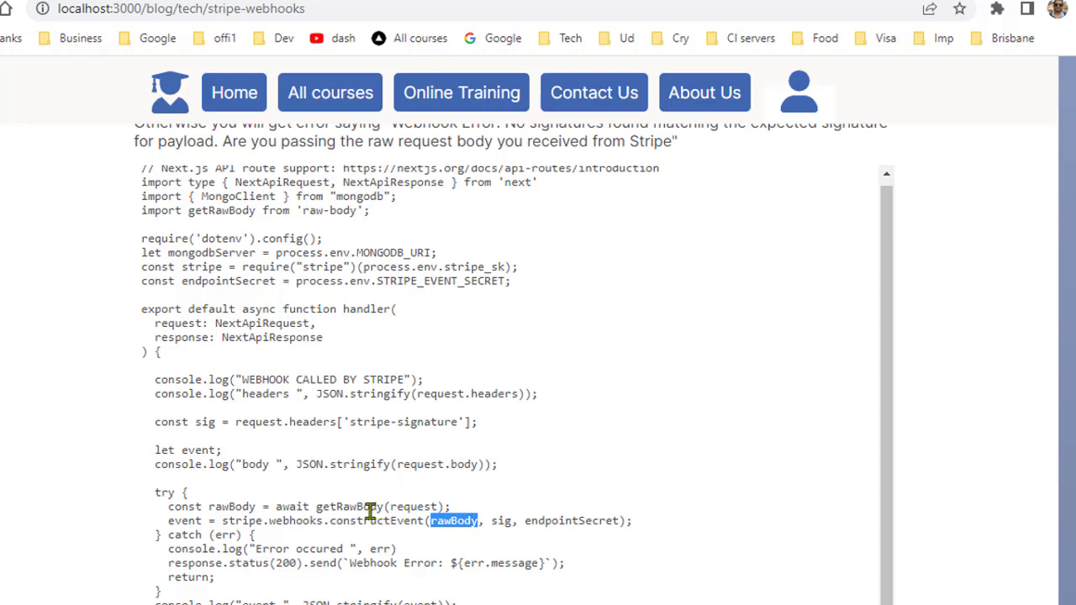
pyautogui.doubleClick(353, 505)
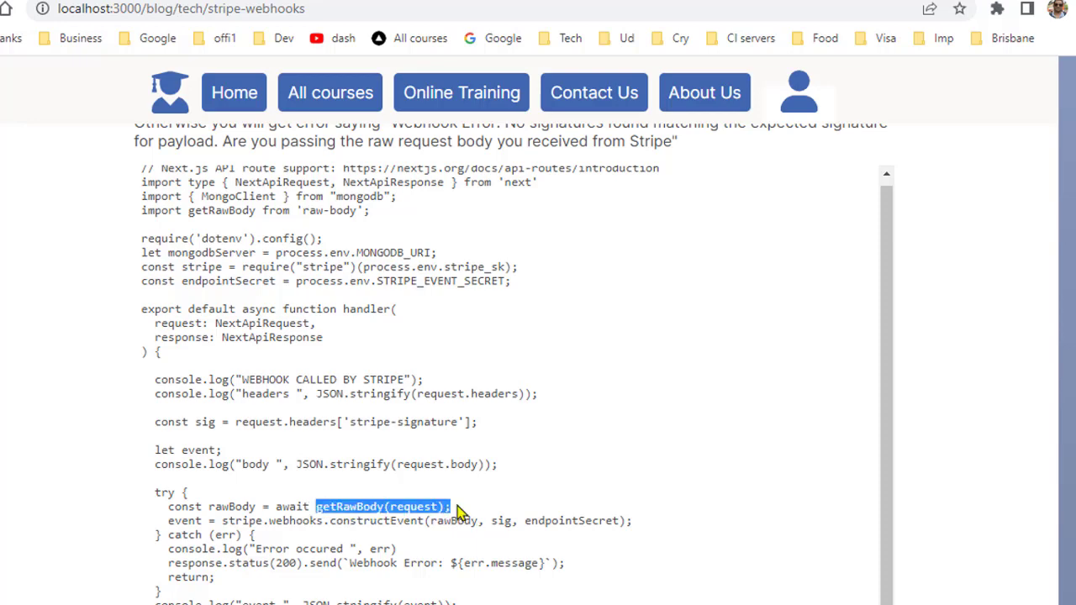
pyautogui.scroll(-3)
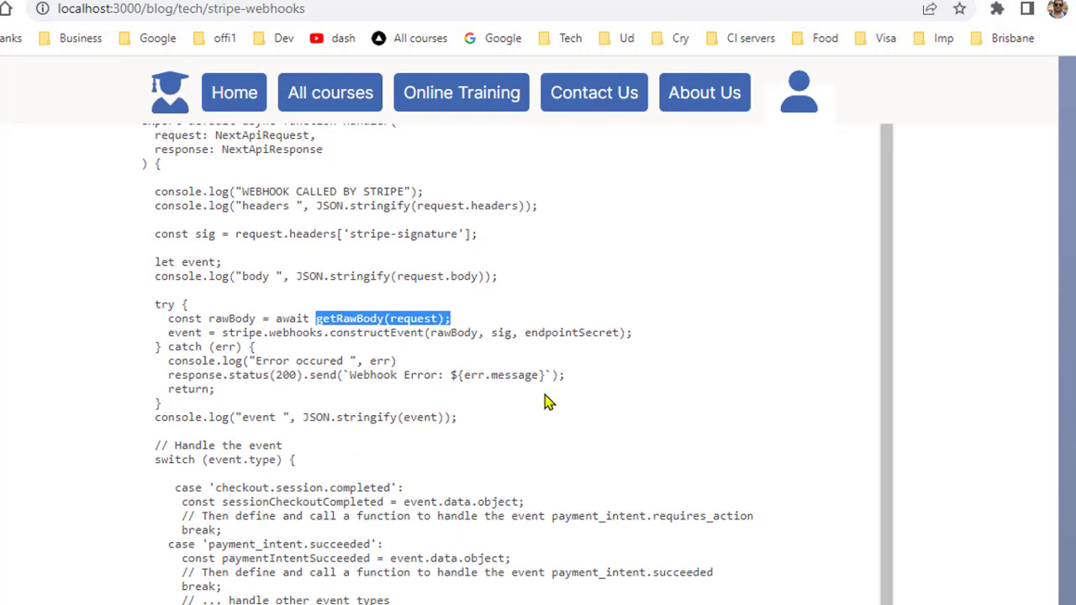
pyautogui.moveTo(605, 332)
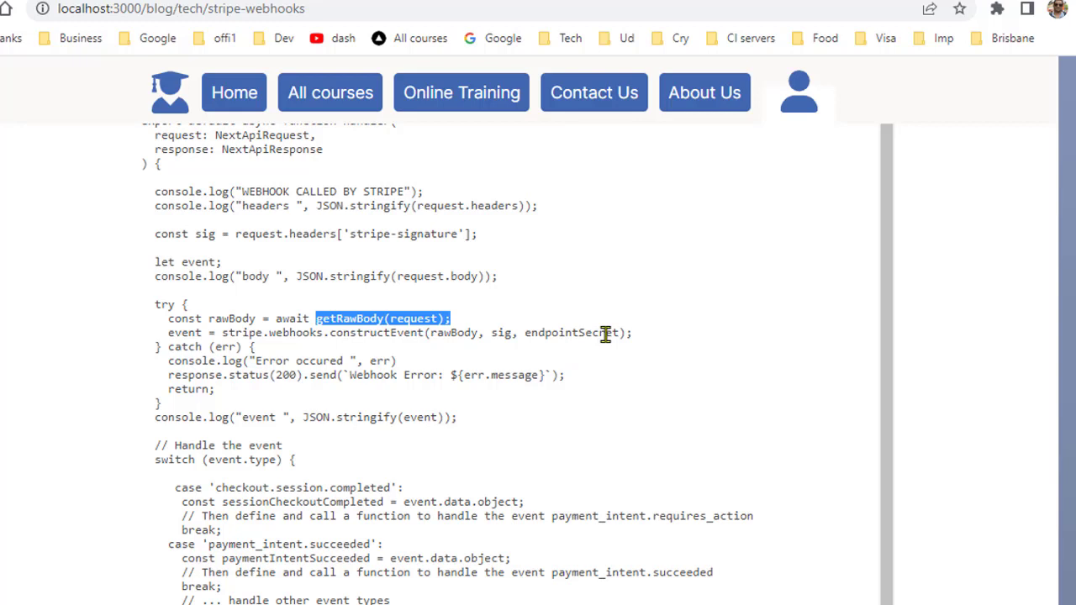
pyautogui.moveTo(175, 326)
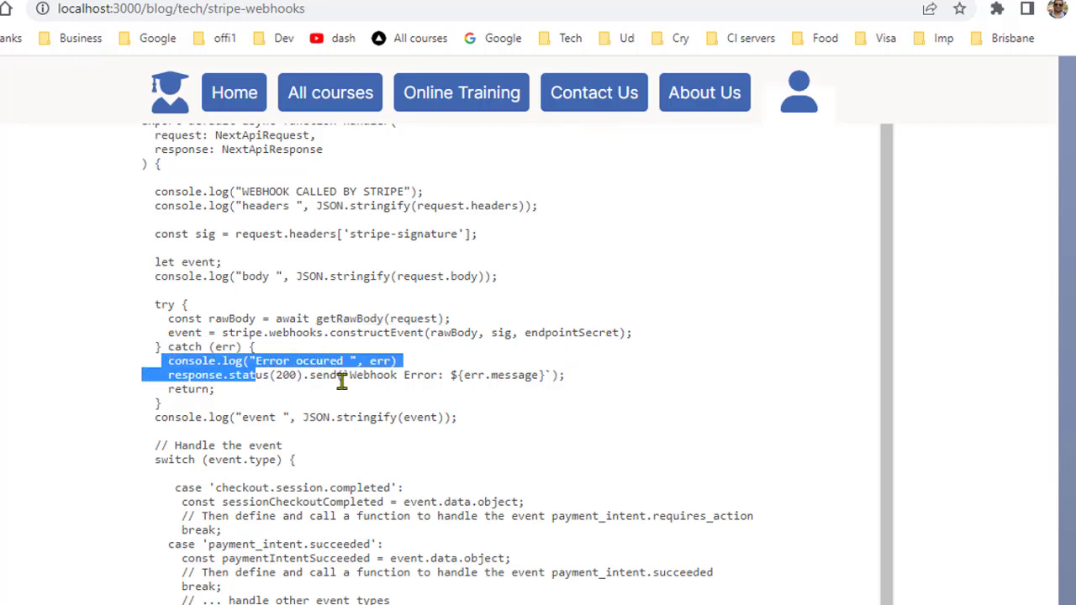
pyautogui.scroll(-3)
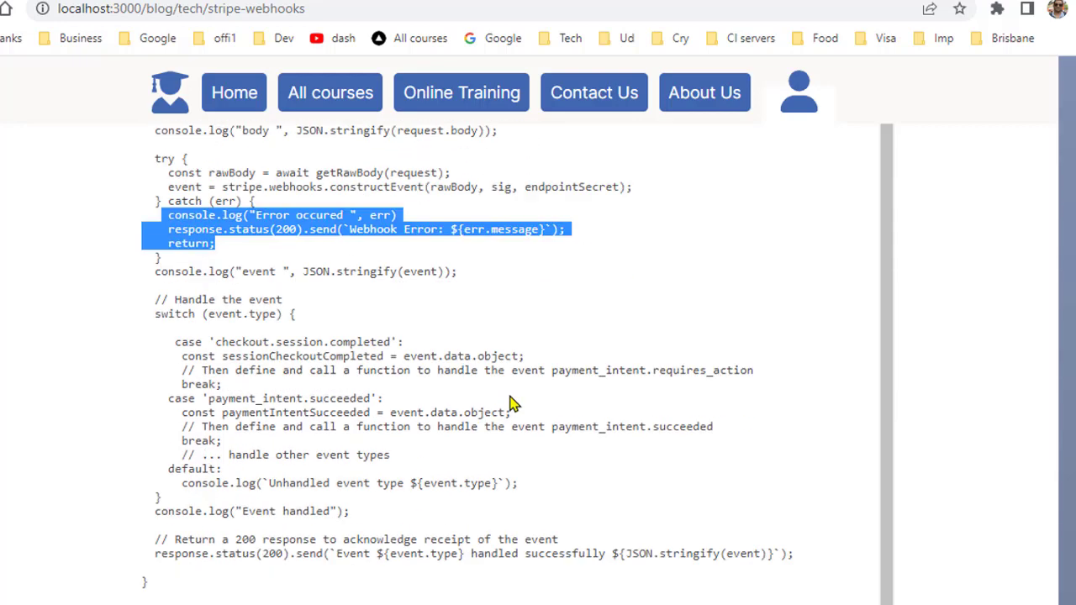
# Highlight the checkout.session.completed case lines through its break, then reach the config export and 200 response.
pyautogui.scroll(-3)
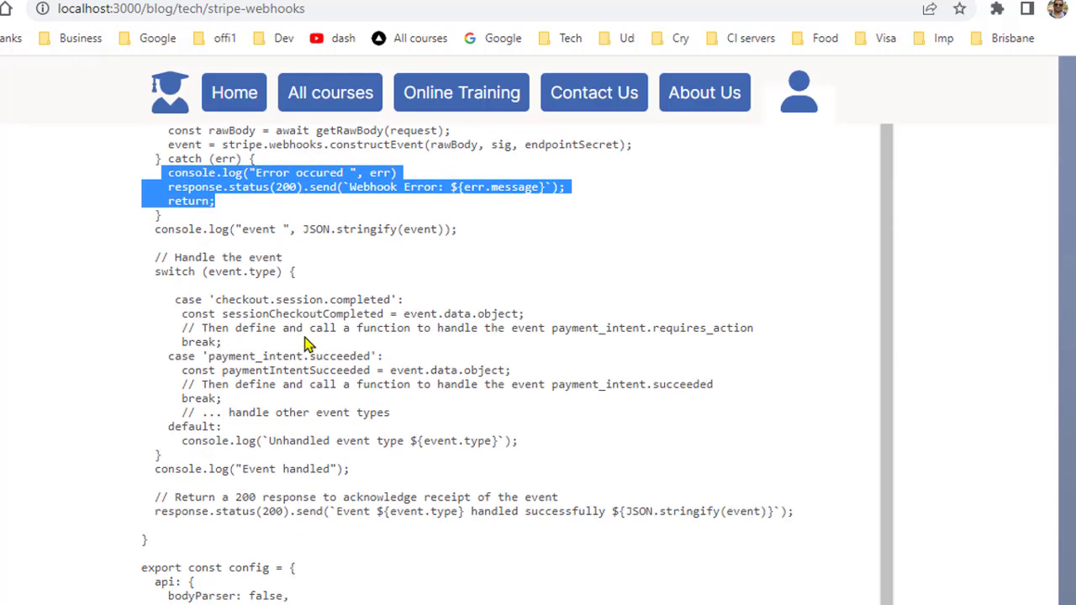
pyautogui.moveTo(243, 289)
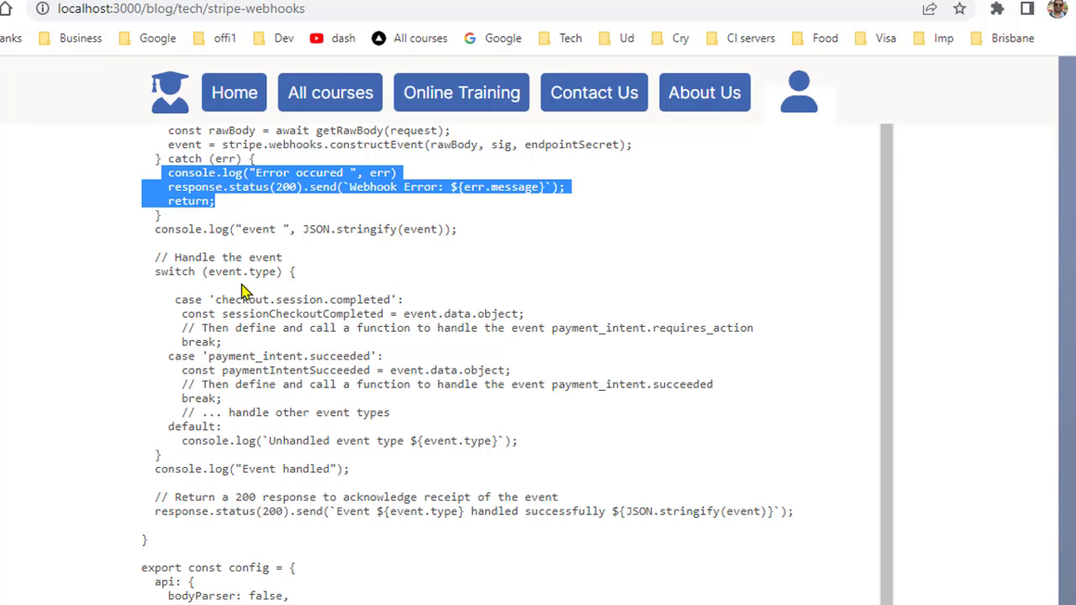
pyautogui.moveTo(221, 299)
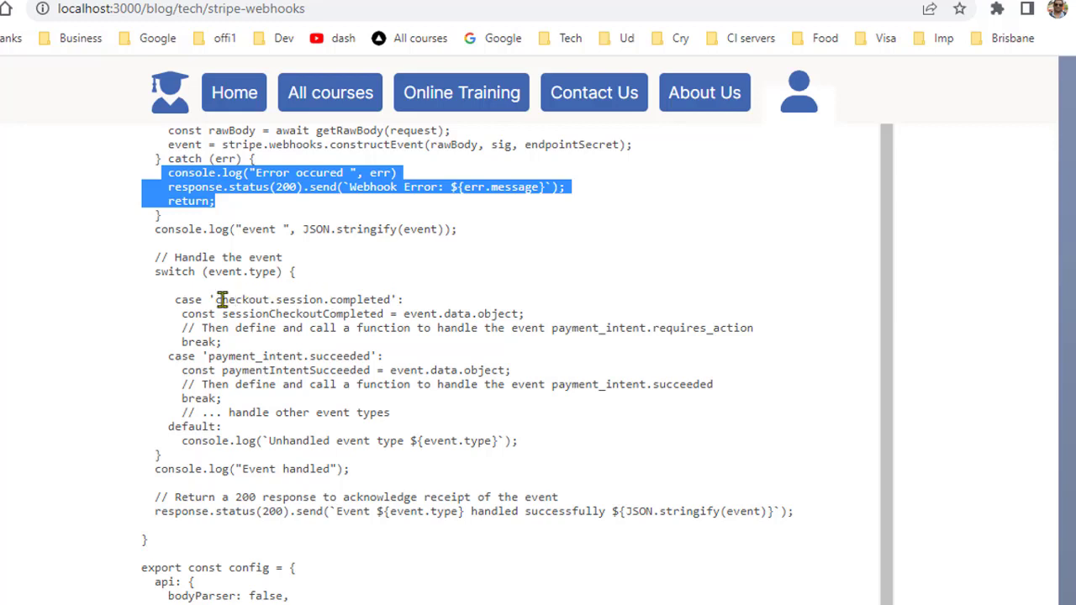
pyautogui.doubleClick(299, 299)
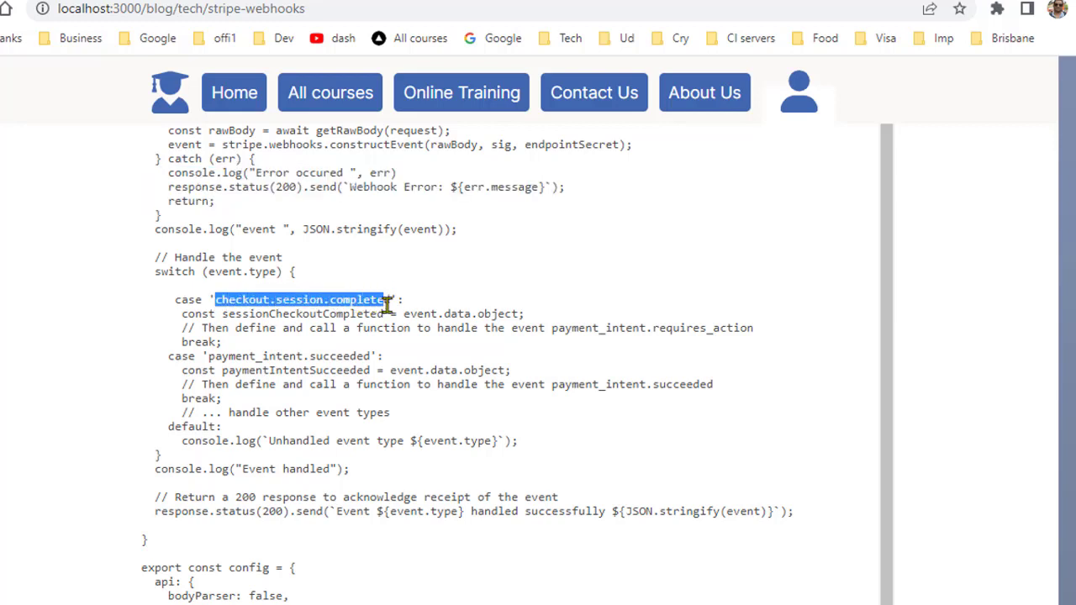
pyautogui.moveTo(383, 299); pyautogui.dragTo(387, 327)
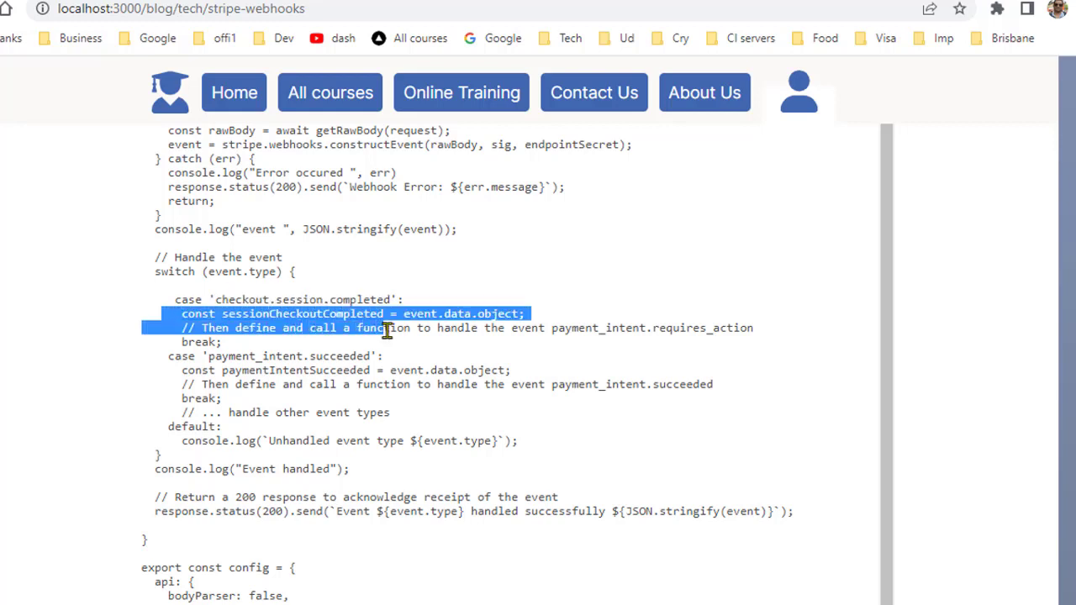
pyautogui.moveTo(389, 328); pyautogui.dragTo(390, 341)
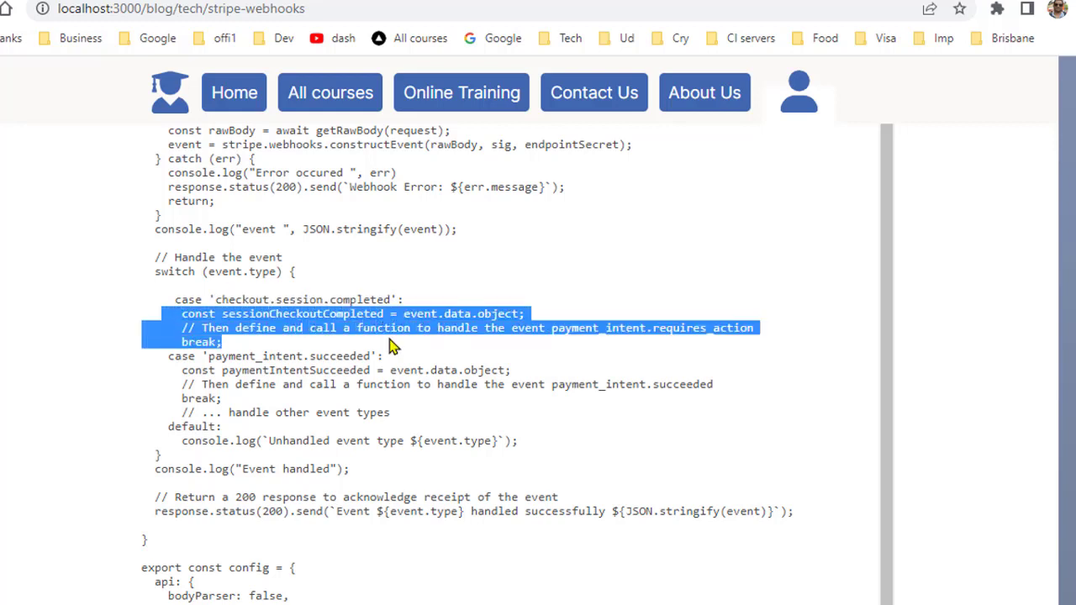
pyautogui.scroll(-3)
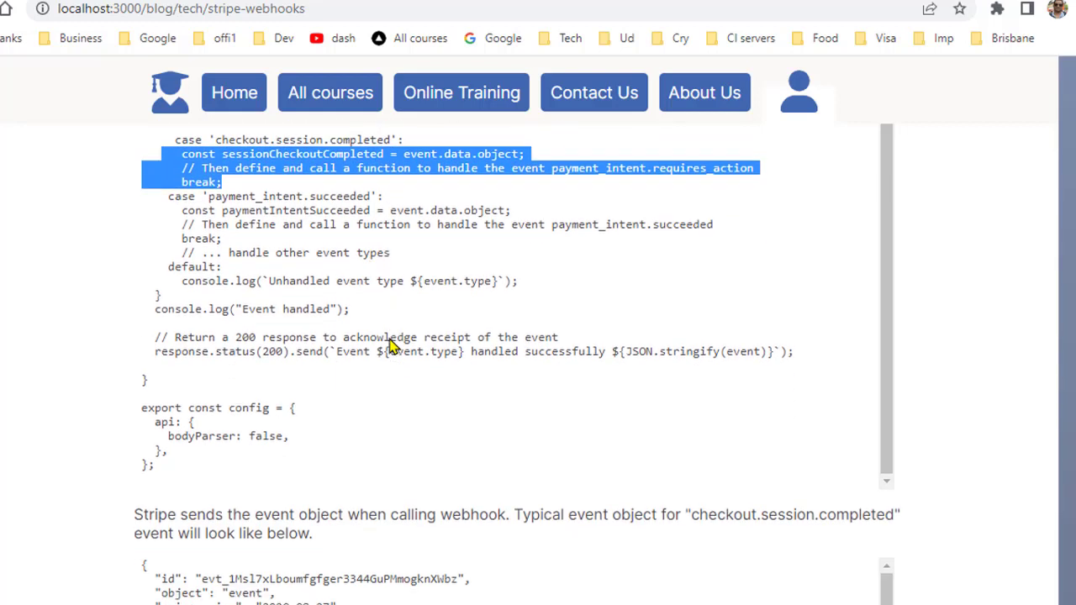
pyautogui.scroll(-3)
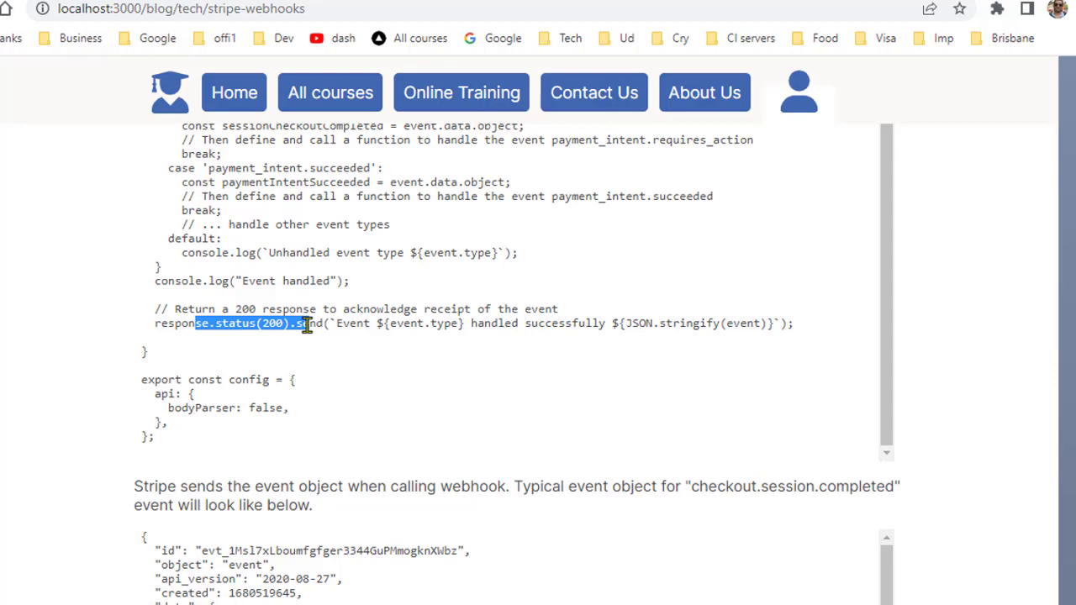
# Highlight checkout.session.completed in the explanation and scroll through the sample event object JSON.
pyautogui.scroll(-3)
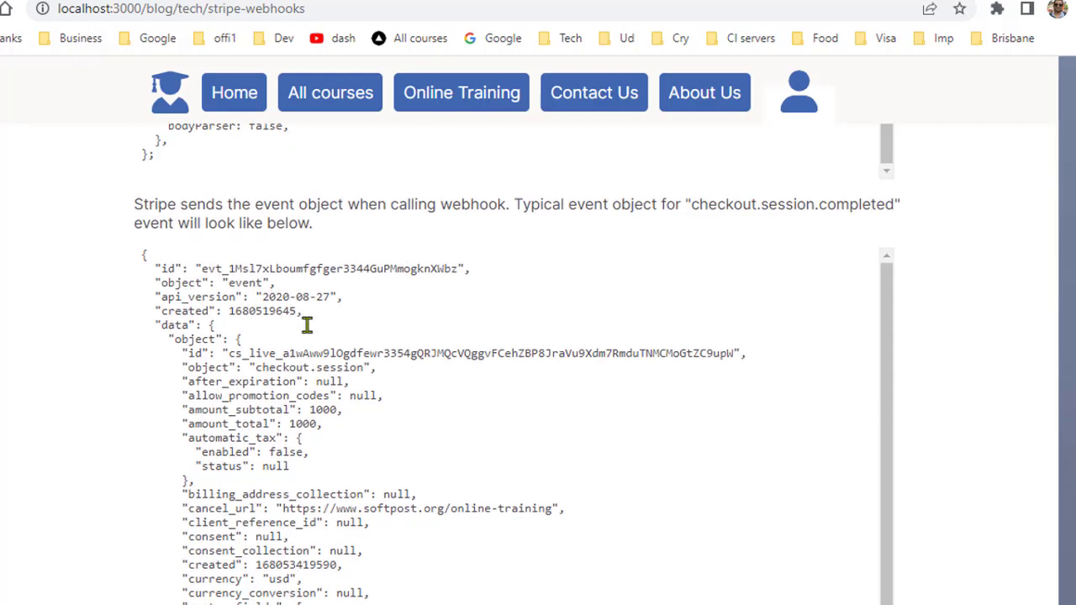
pyautogui.moveTo(289, 336)
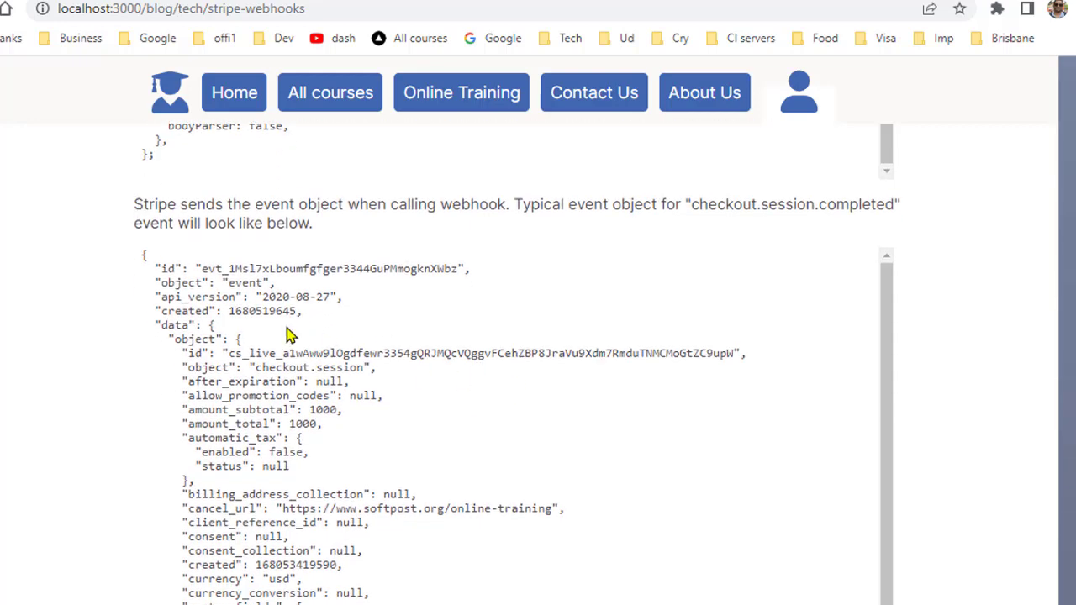
pyautogui.moveTo(736, 202)
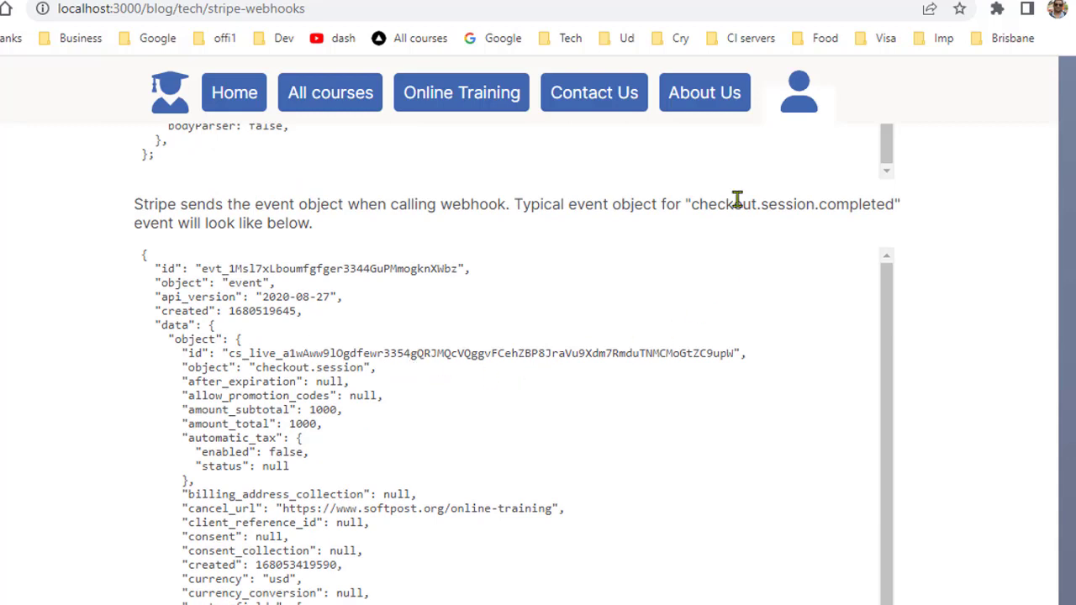
pyautogui.doubleClick(790, 203)
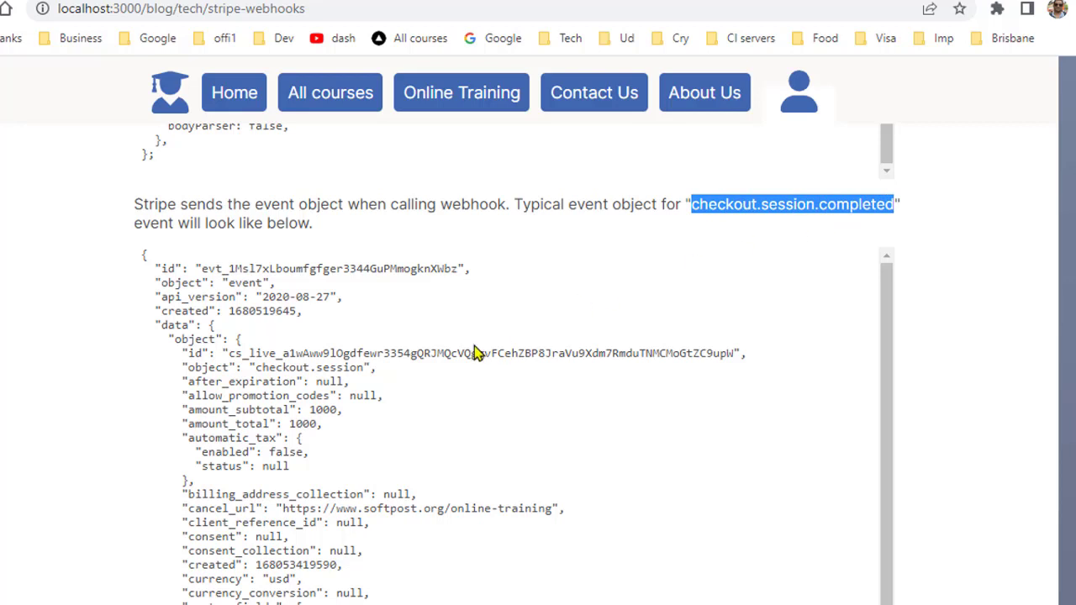
pyautogui.moveTo(460, 353)
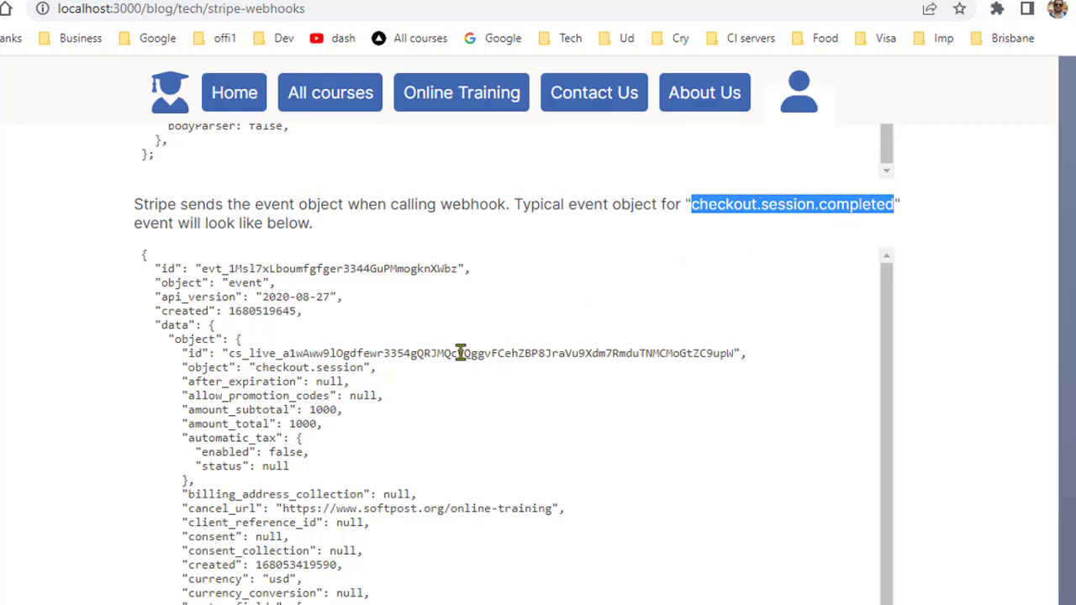
pyautogui.scroll(-3)
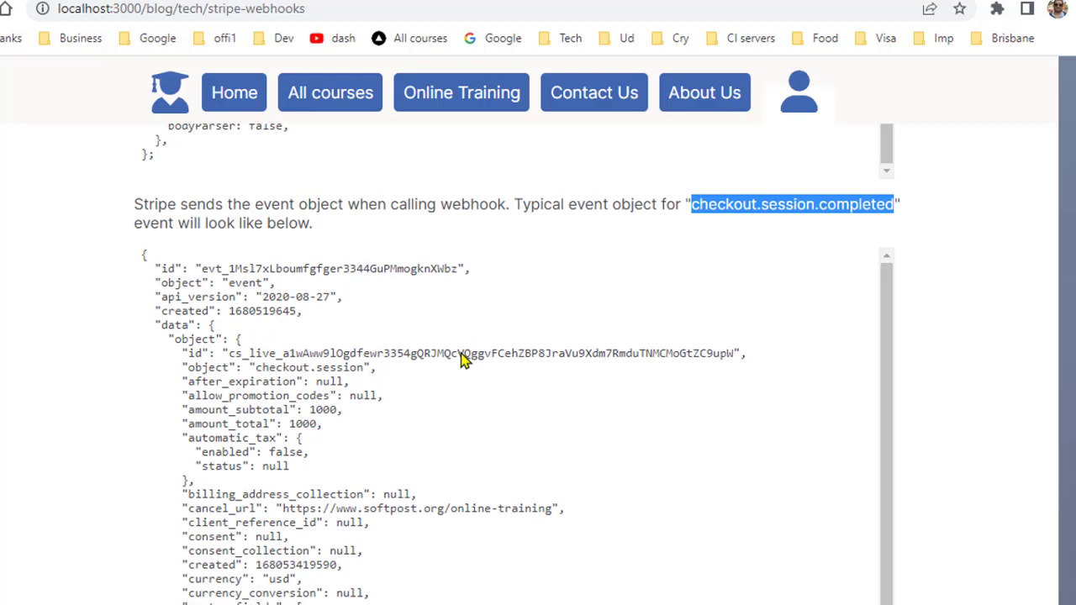
pyautogui.moveTo(350, 424)
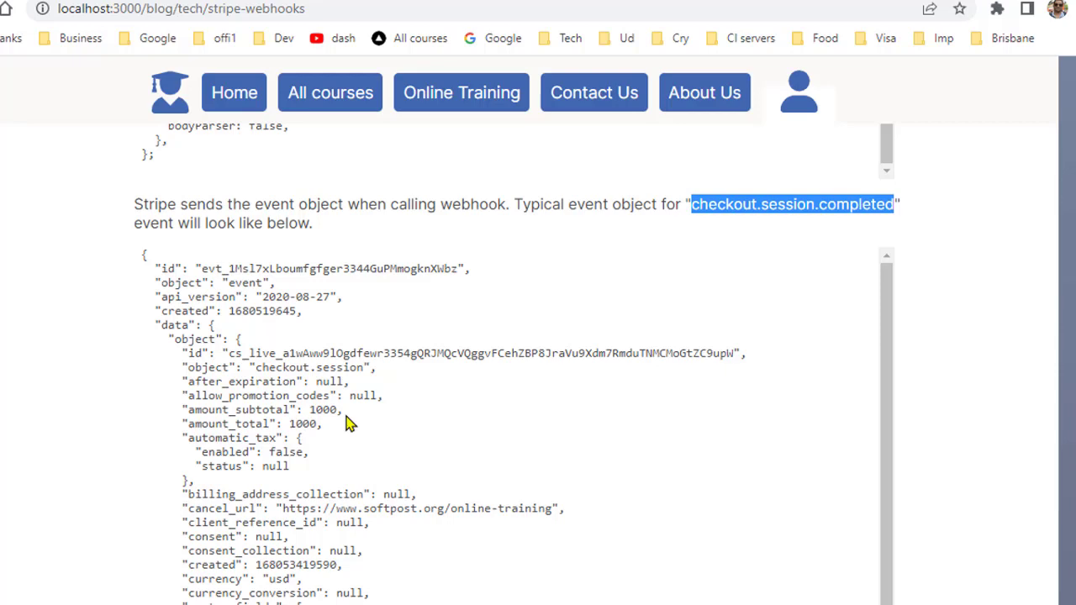
pyautogui.scroll(-3)
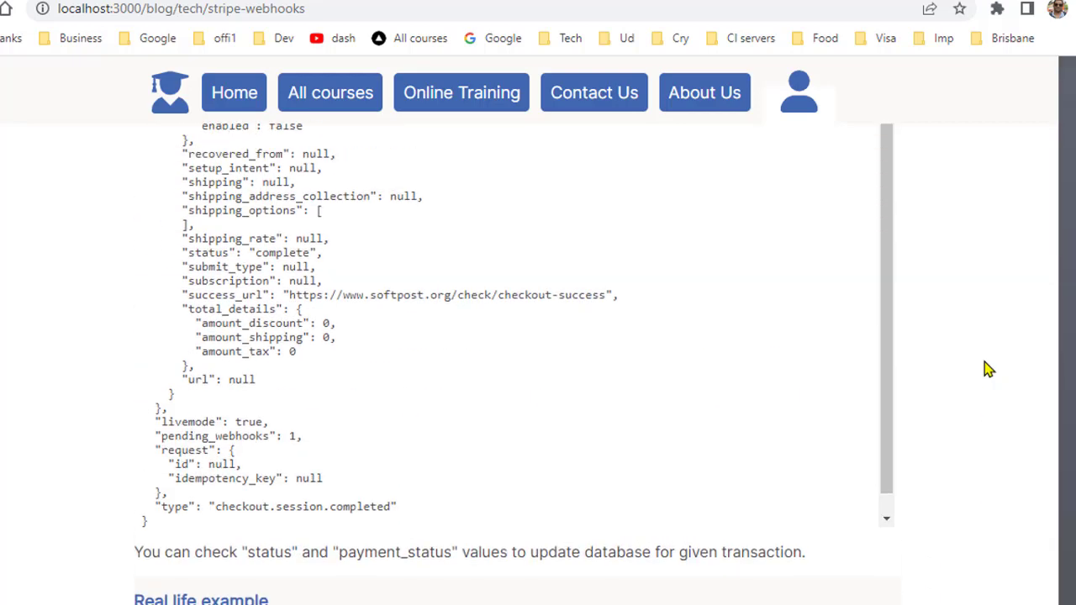
pyautogui.scroll(3)
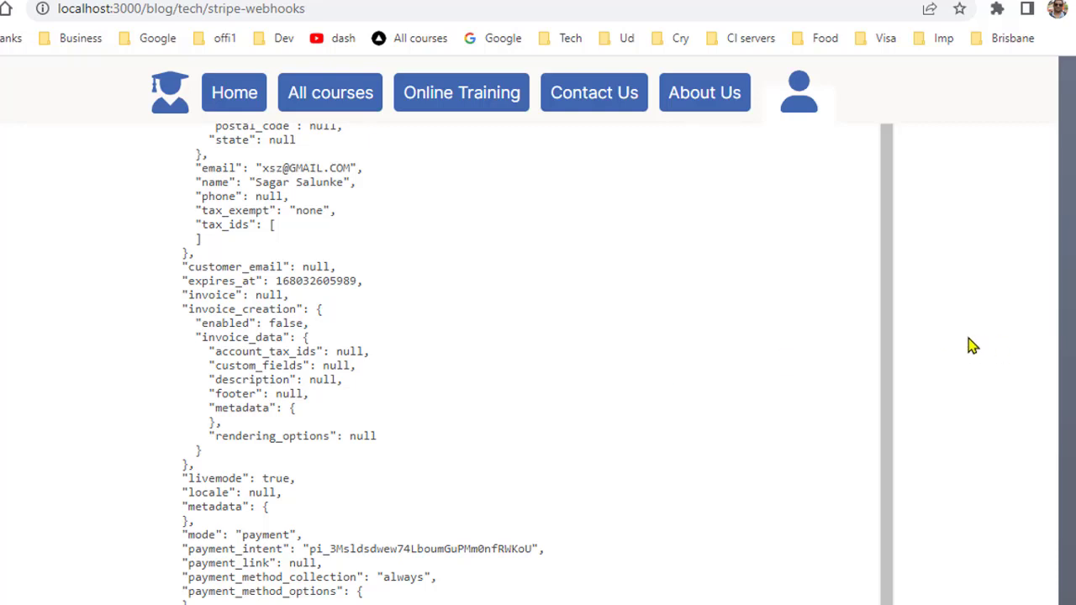